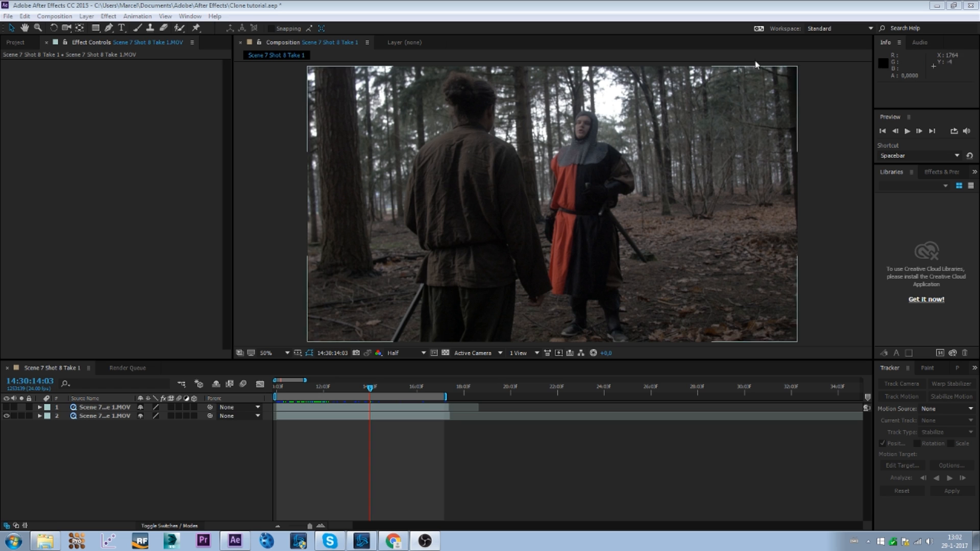
mouse_move(393, 216)
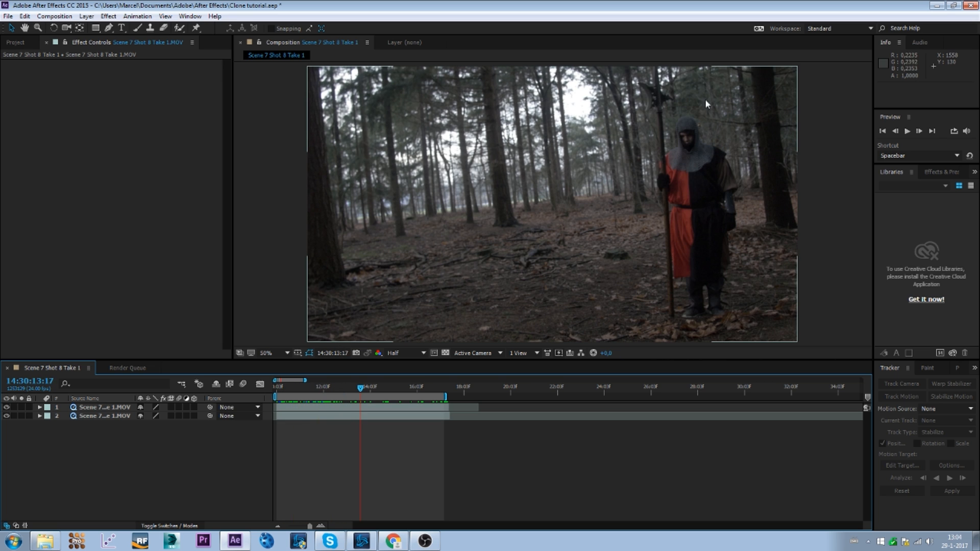
mouse_move(6, 415)
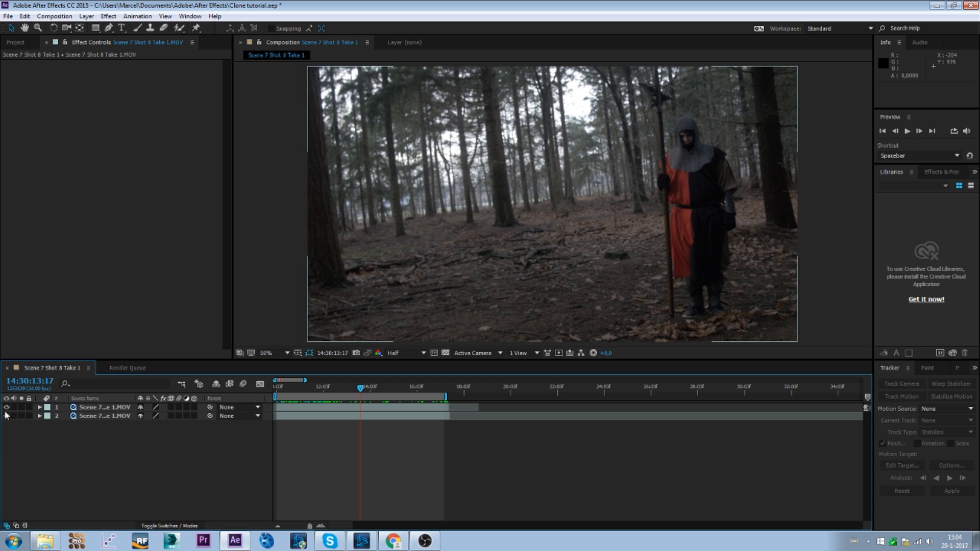
Hide the static knight layer so the panning shot with both actors shows again.
left_click(317, 388)
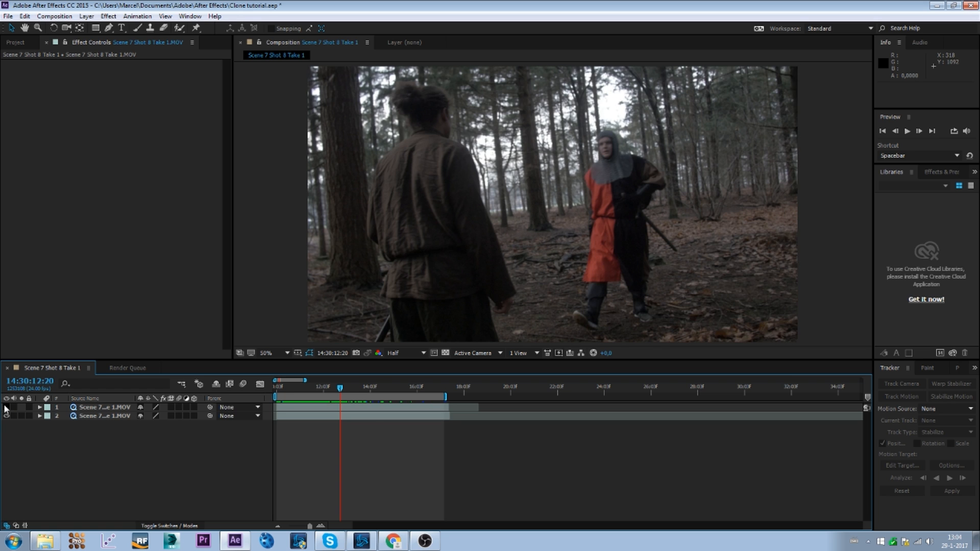
mouse_move(603, 306)
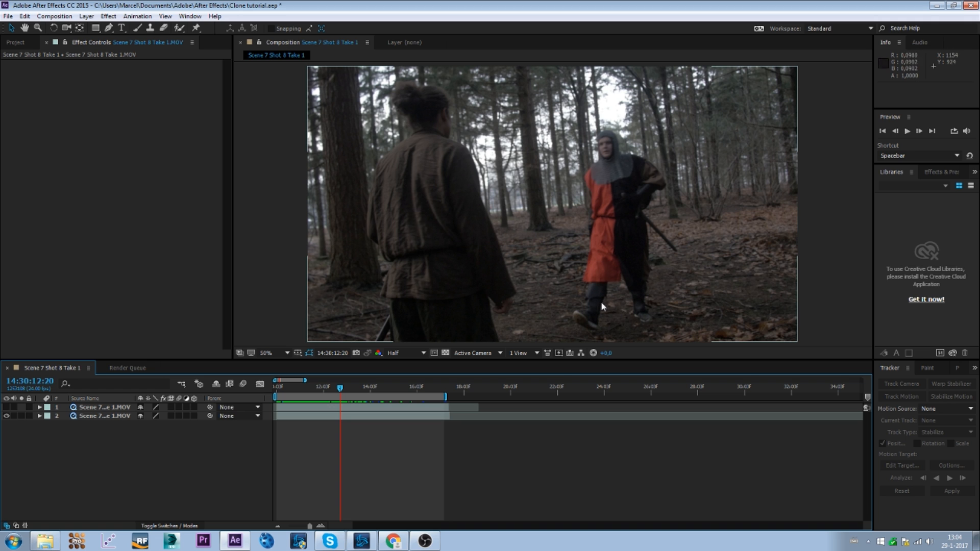
mouse_move(3, 417)
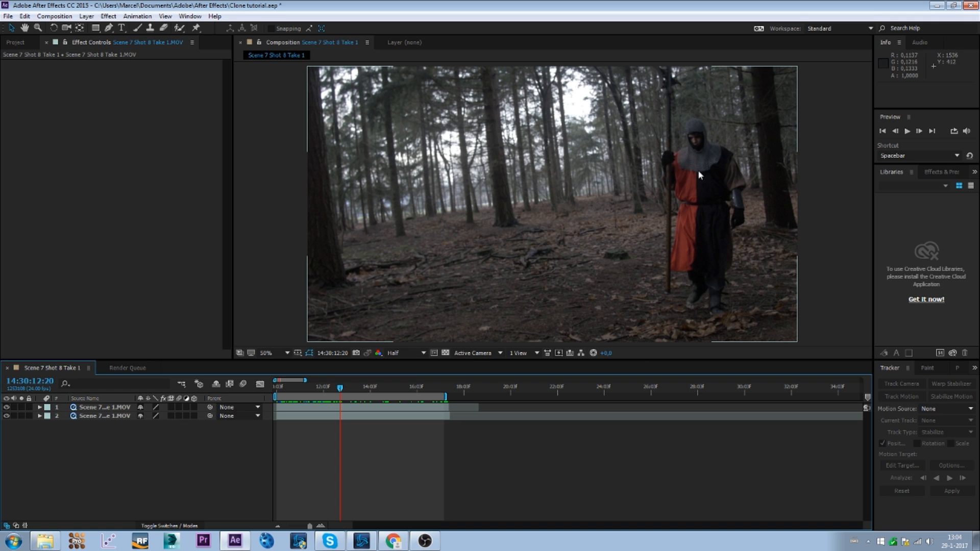
mouse_move(639, 222)
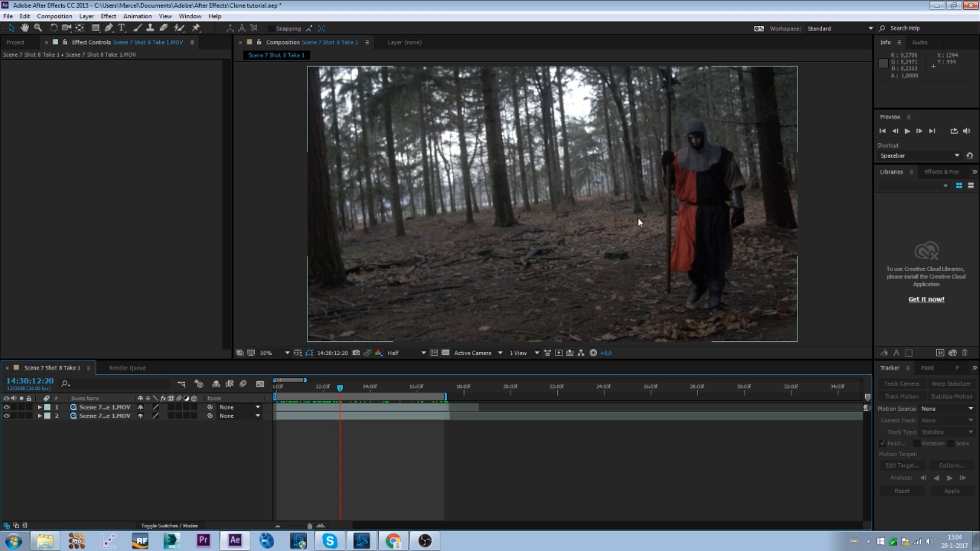
mouse_move(733, 158)
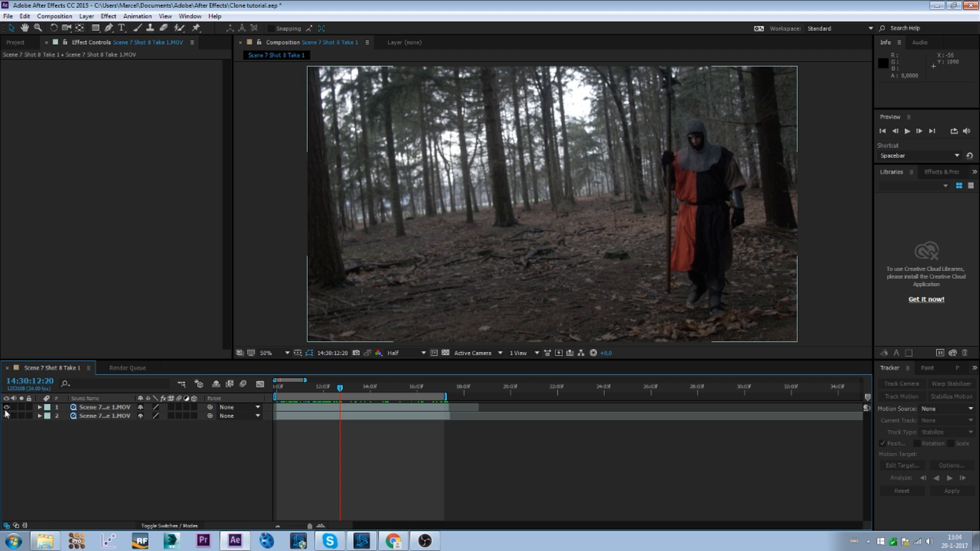
mouse_move(7, 409)
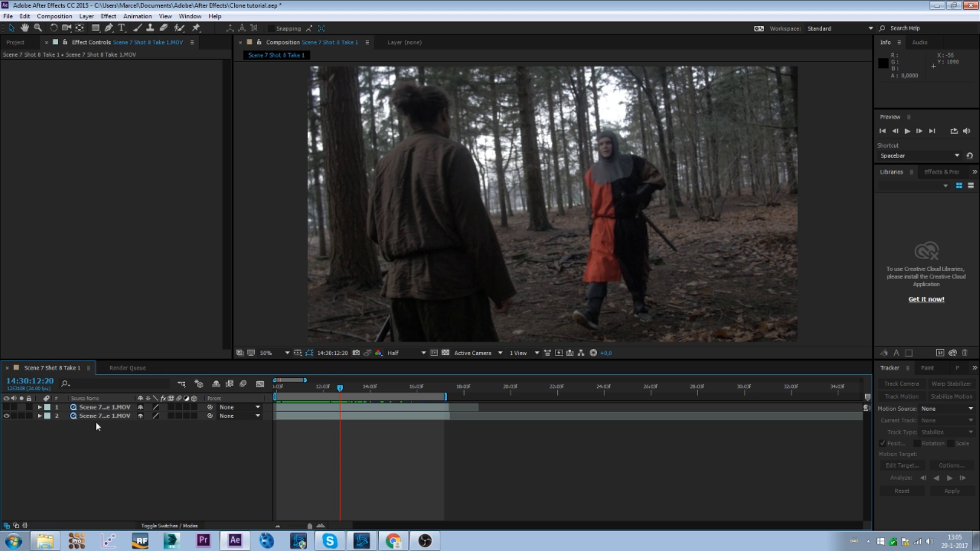
Run Track Camera on the panning forest shot with Solve Method set to Tripod Pan.
left_click(104, 416)
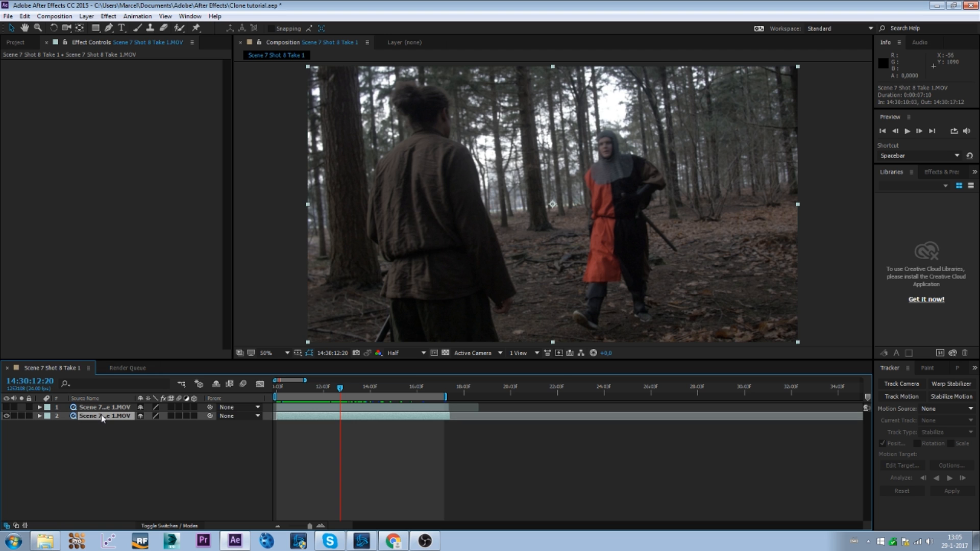
mouse_move(102, 419)
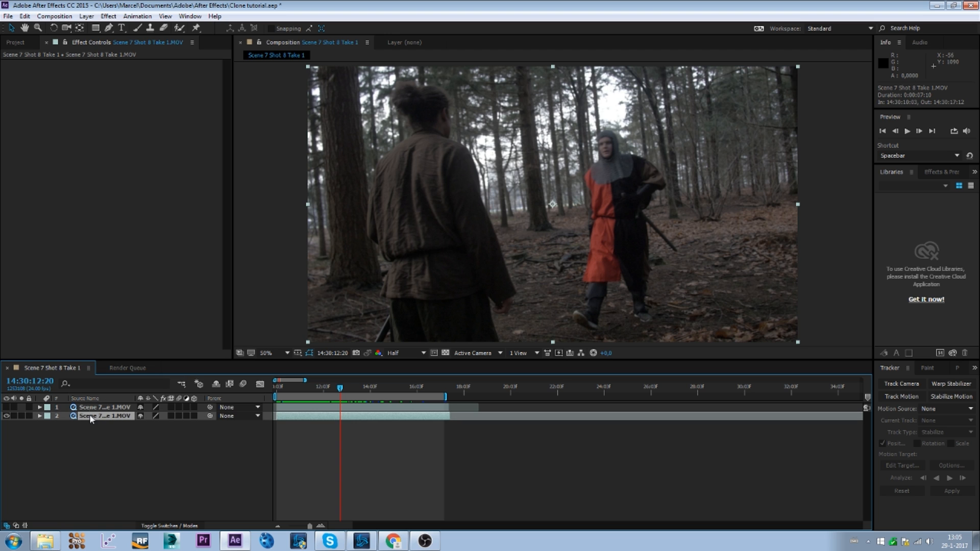
left_click(86, 15)
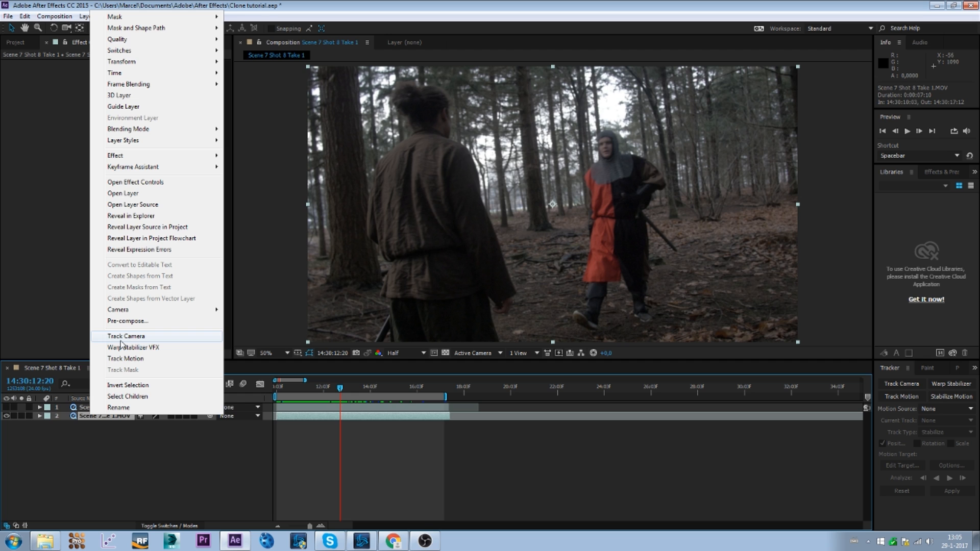
left_click(126, 336)
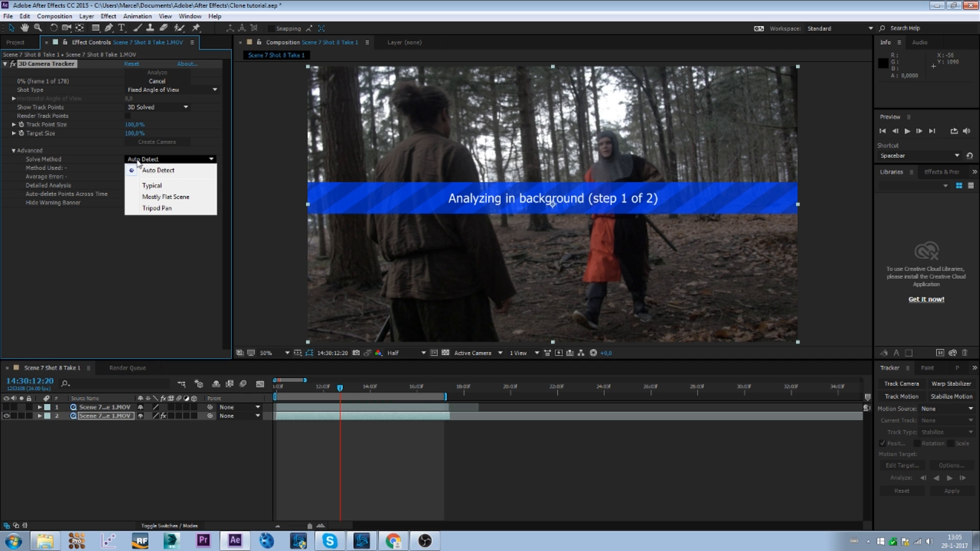
left_click(156, 207)
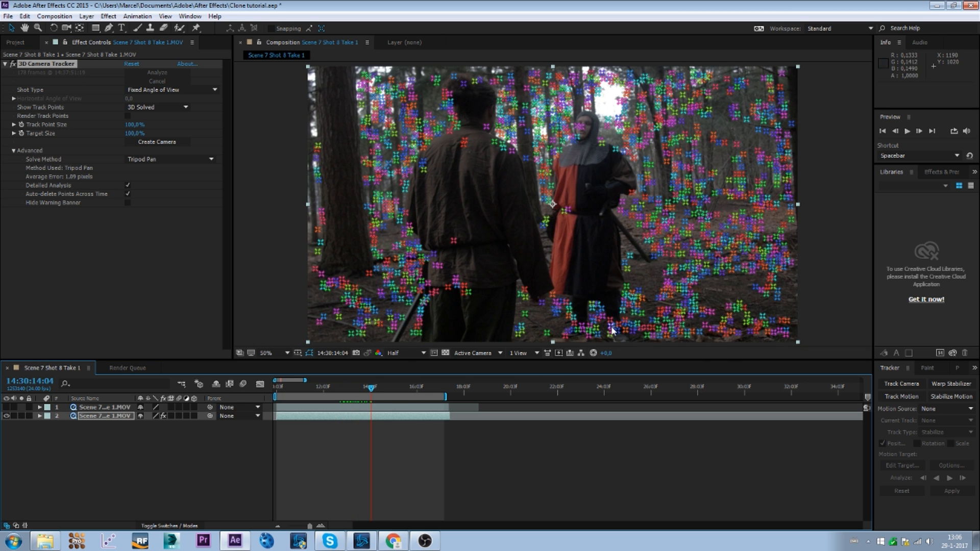
mouse_move(680, 334)
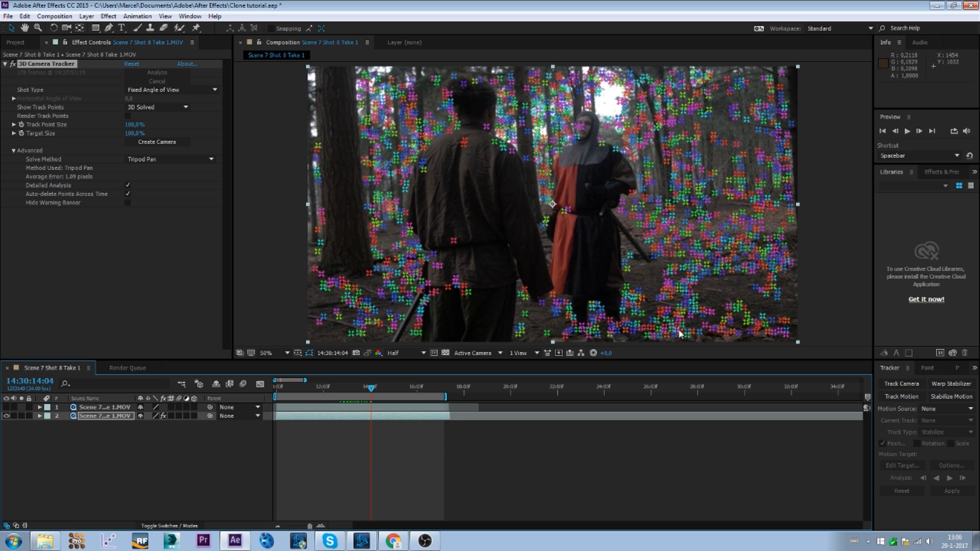
Create a null and camera from the solved track points.
right_click(679, 333)
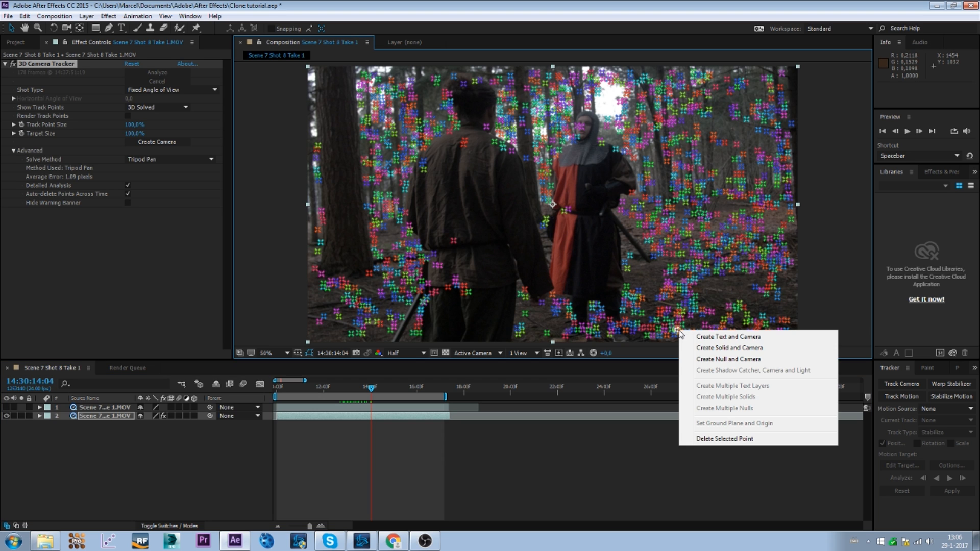
mouse_move(706, 362)
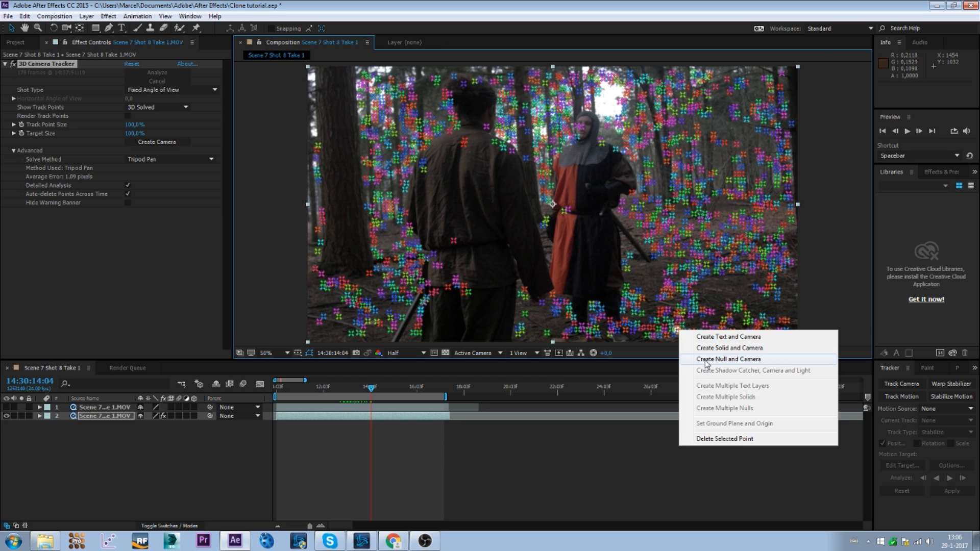
left_click(727, 358)
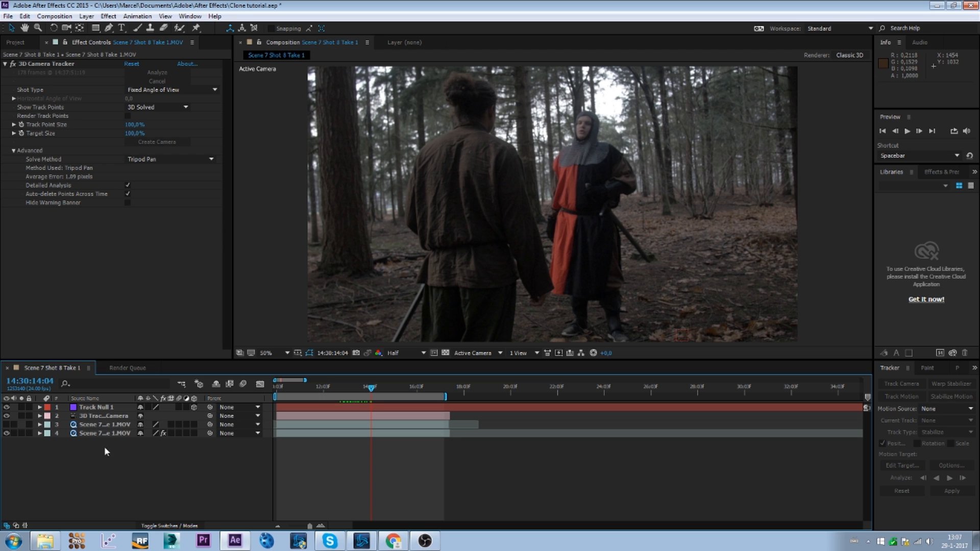
Make the static knight shot visible as a 3D layer and start a rectangular mask around the knight.
left_click(104, 425)
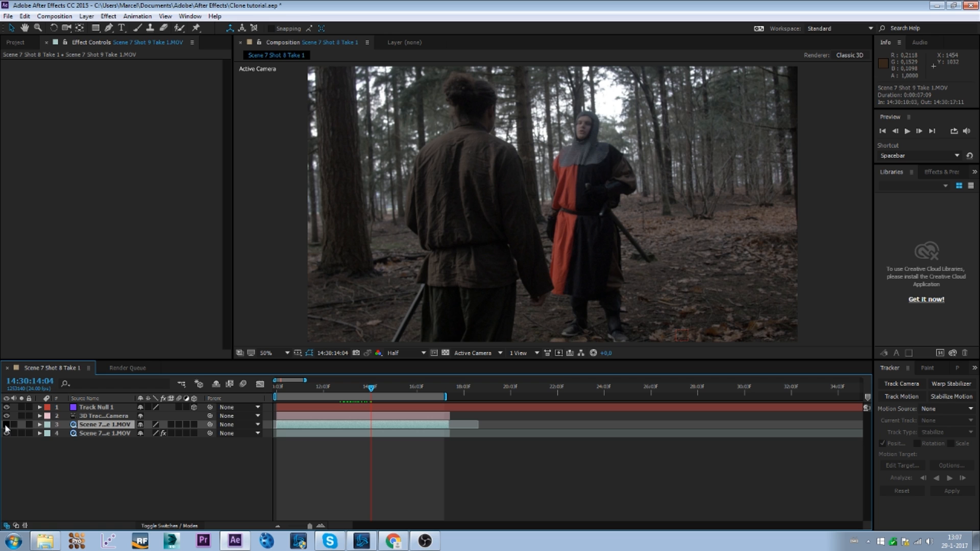
left_click(6, 424)
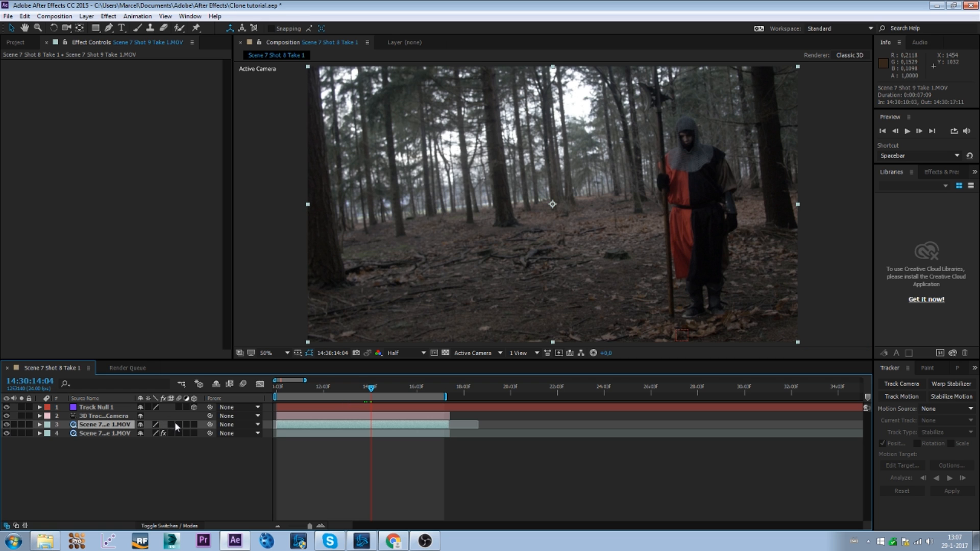
mouse_move(181, 426)
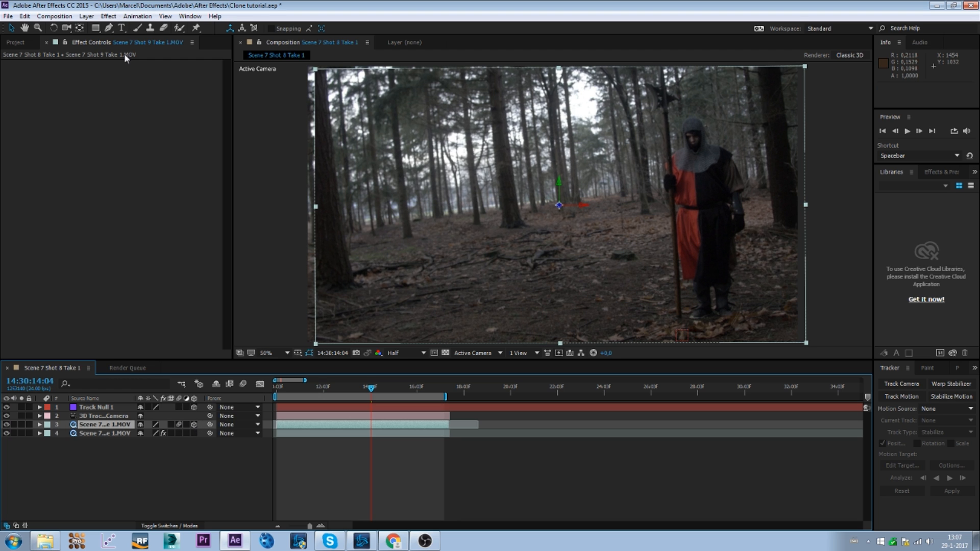
left_click(96, 28)
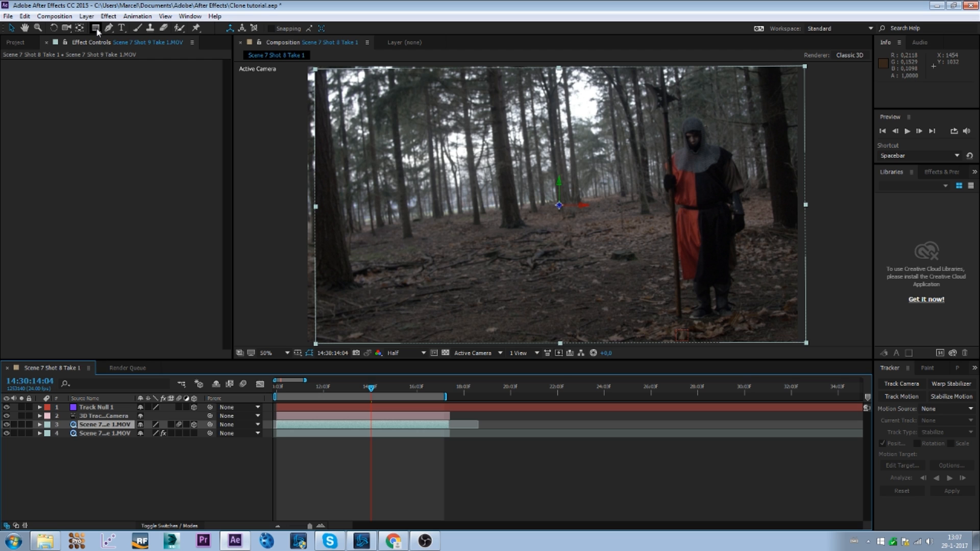
left_click(96, 28)
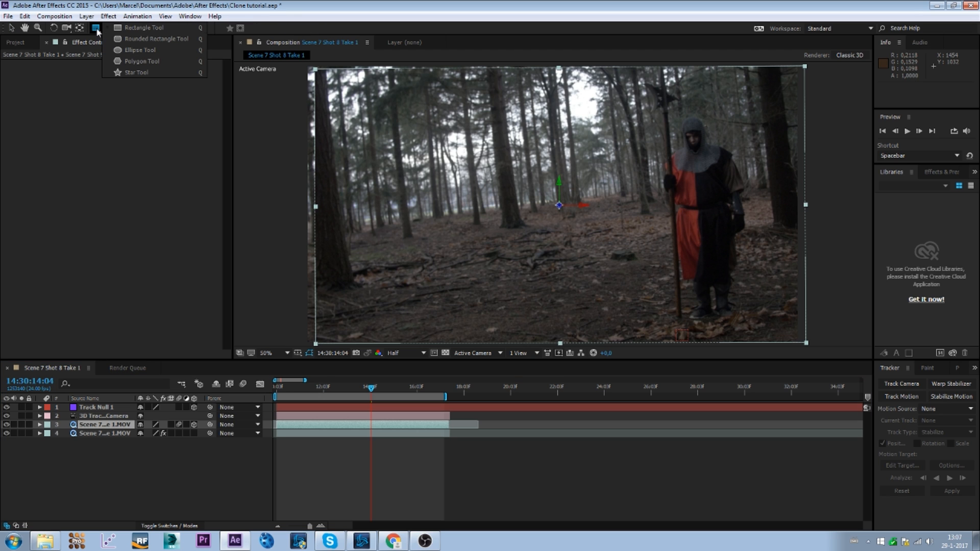
mouse_move(139, 62)
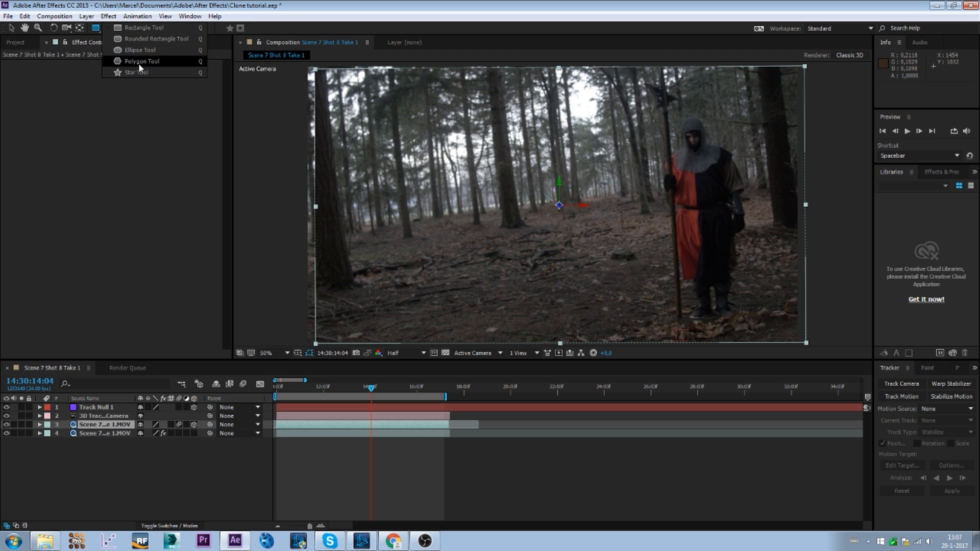
mouse_move(141, 28)
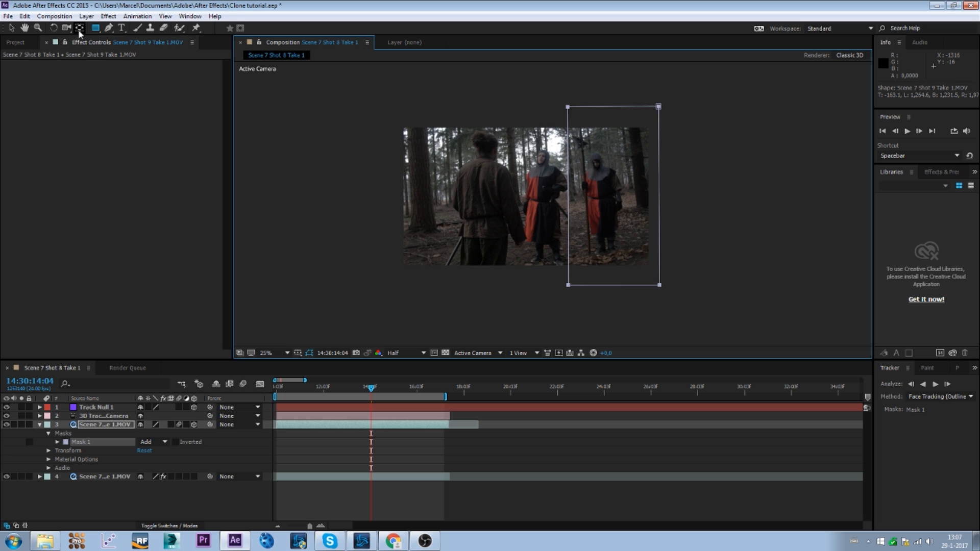
Drag the masked knight clone beside the original knight and collapse its layer properties.
left_click(80, 29)
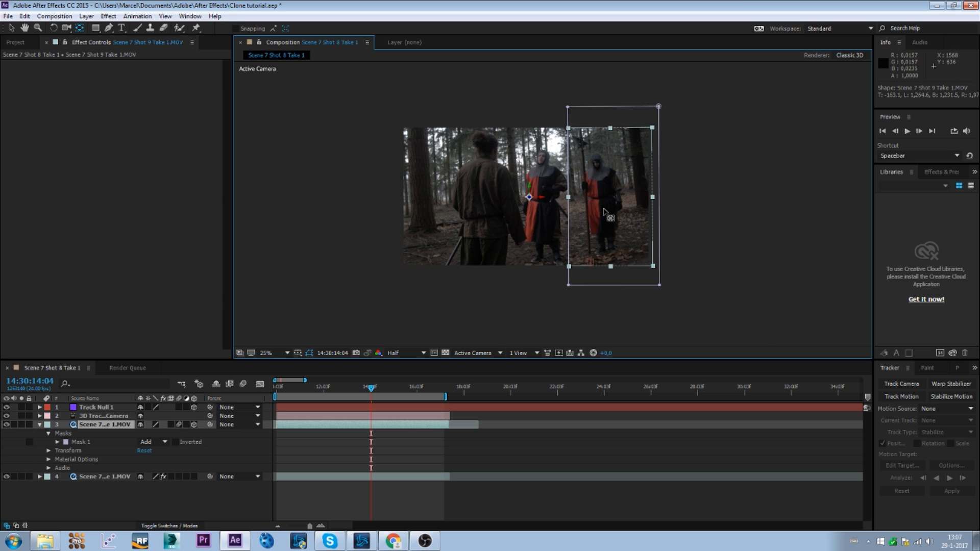
left_click(265, 353)
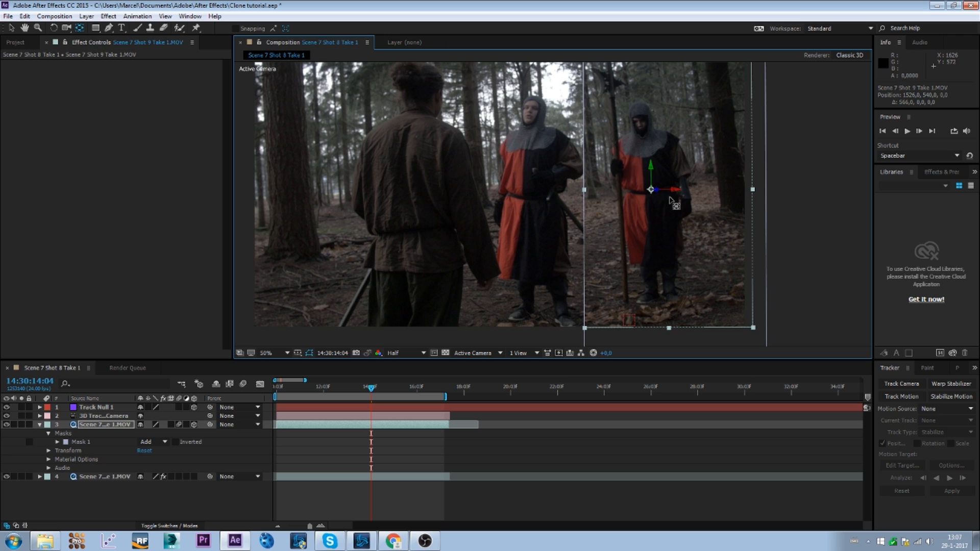
mouse_move(12, 31)
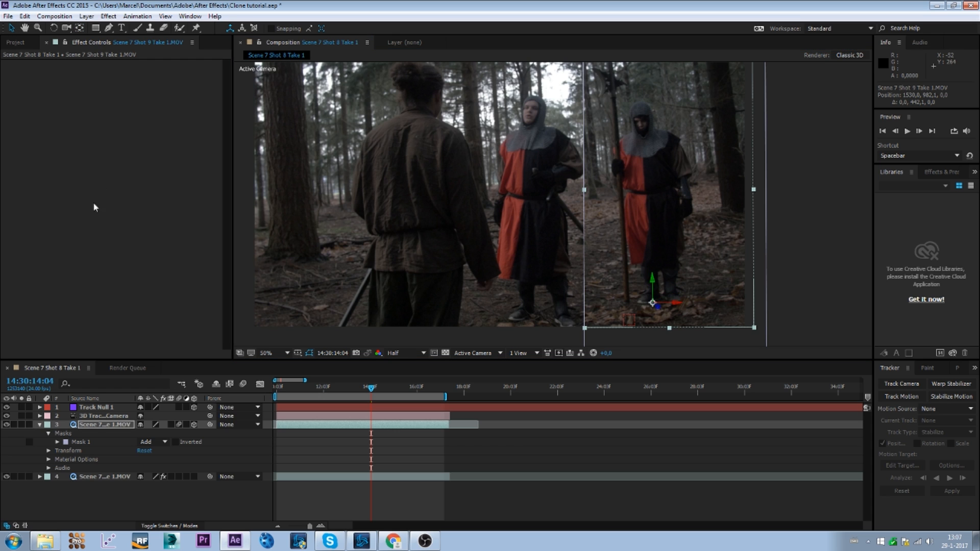
mouse_move(79, 431)
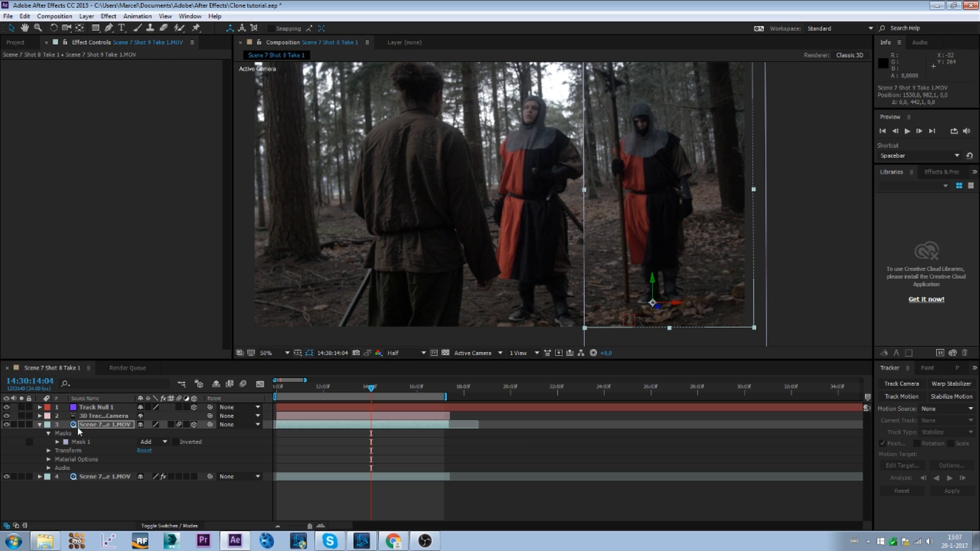
left_click(38, 425)
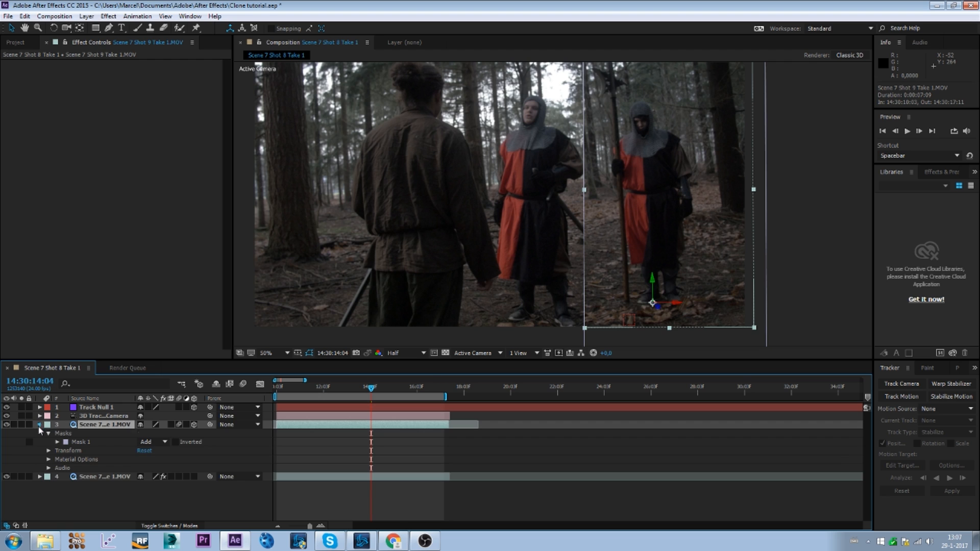
left_click(39, 425)
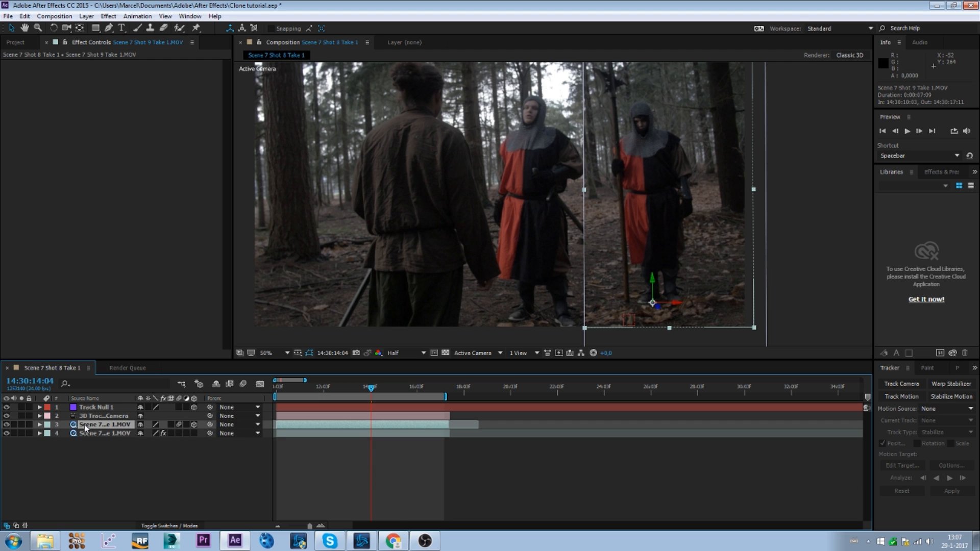
Copy the Position value of the Track Null 1 layer.
left_click(38, 425)
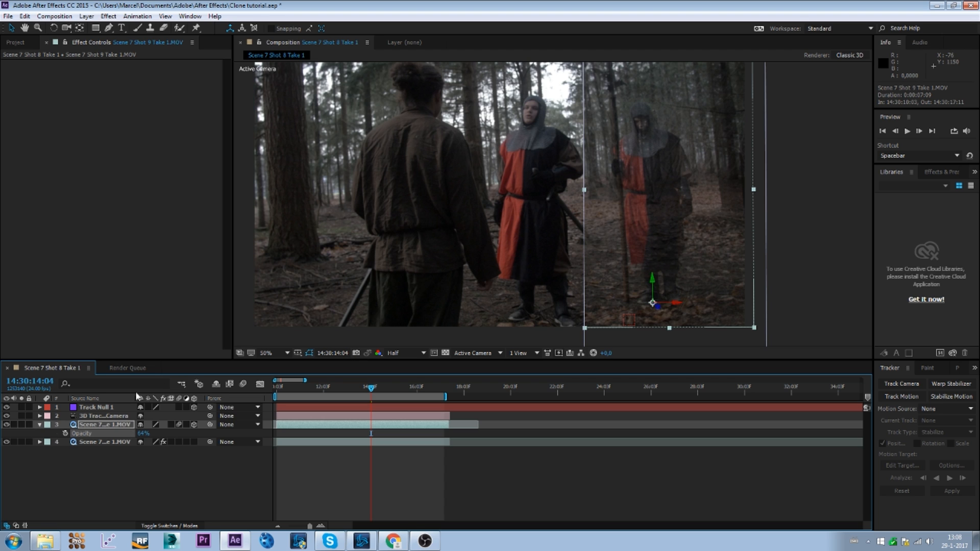
left_click(82, 433)
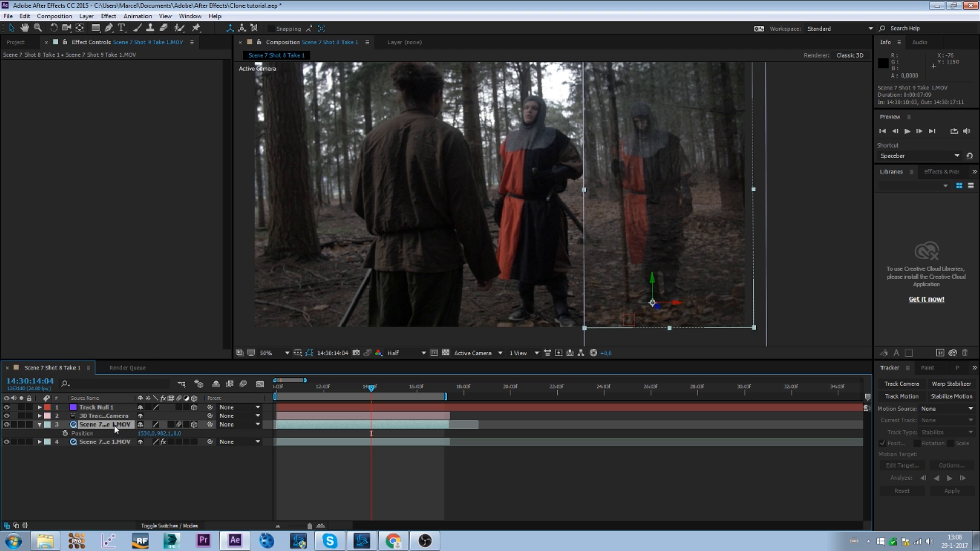
left_click(97, 407)
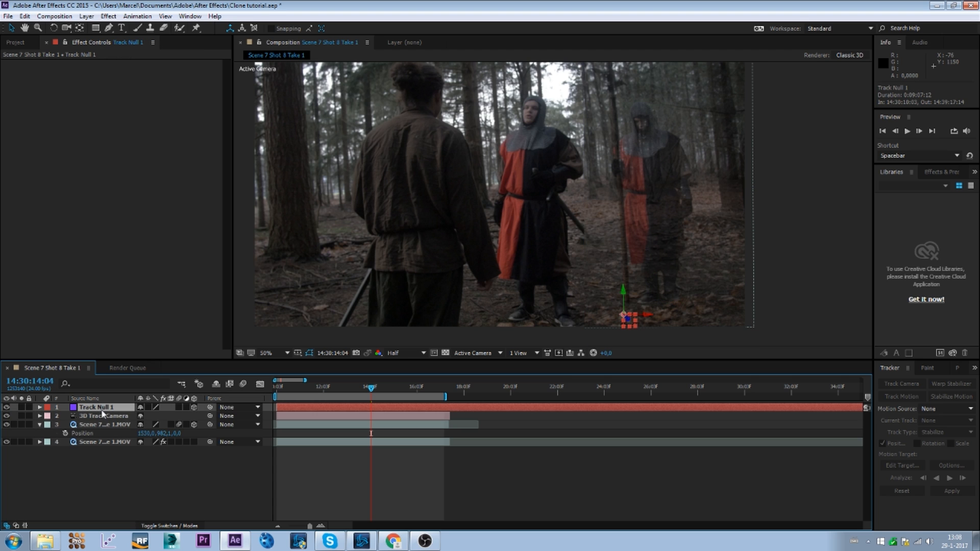
left_click(39, 408)
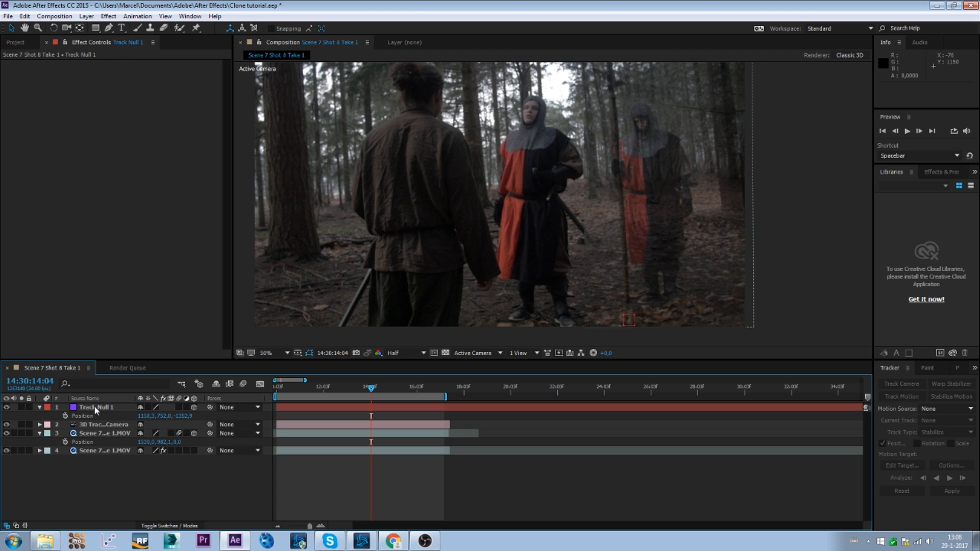
left_click(94, 407)
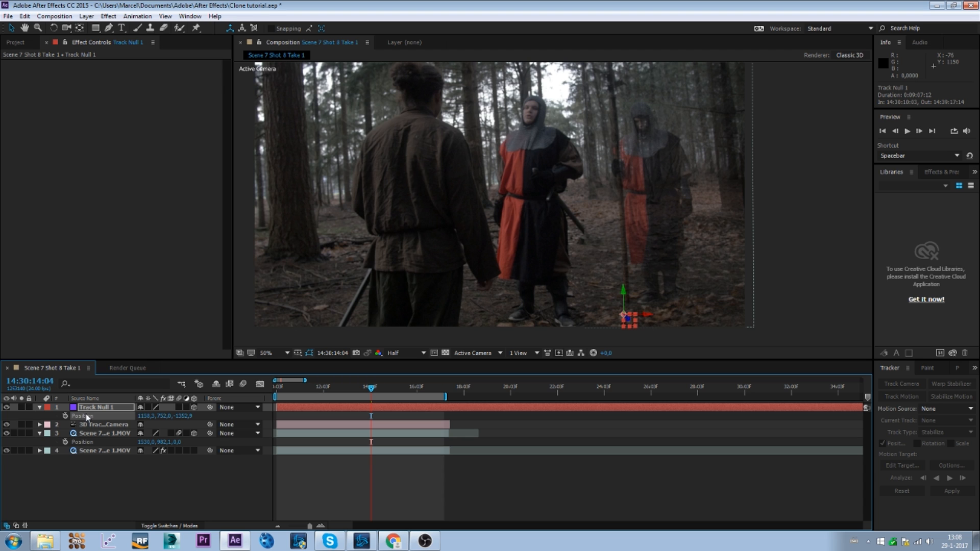
left_click(23, 16)
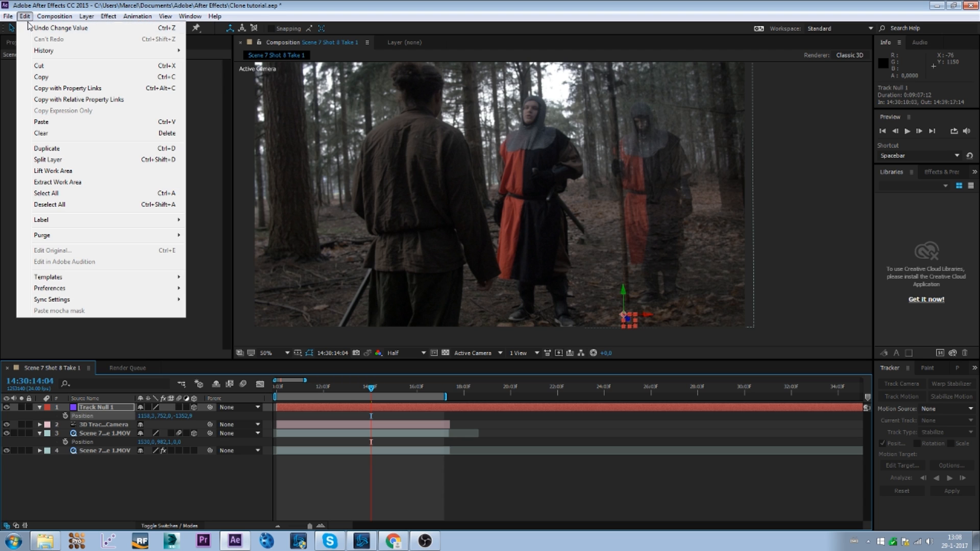
mouse_move(70, 135)
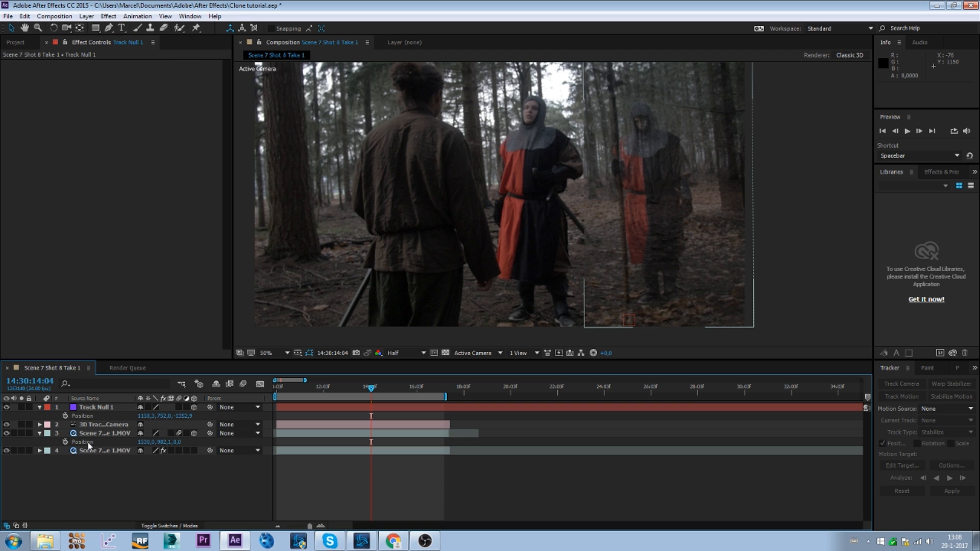
Paste the null's Position onto the knight clone layer's Position.
left_click(104, 433)
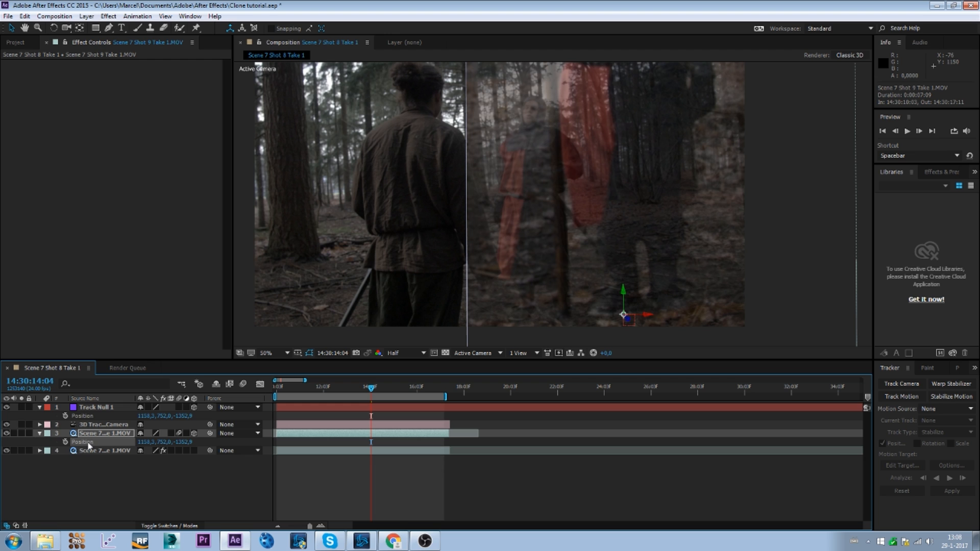
left_click(24, 15)
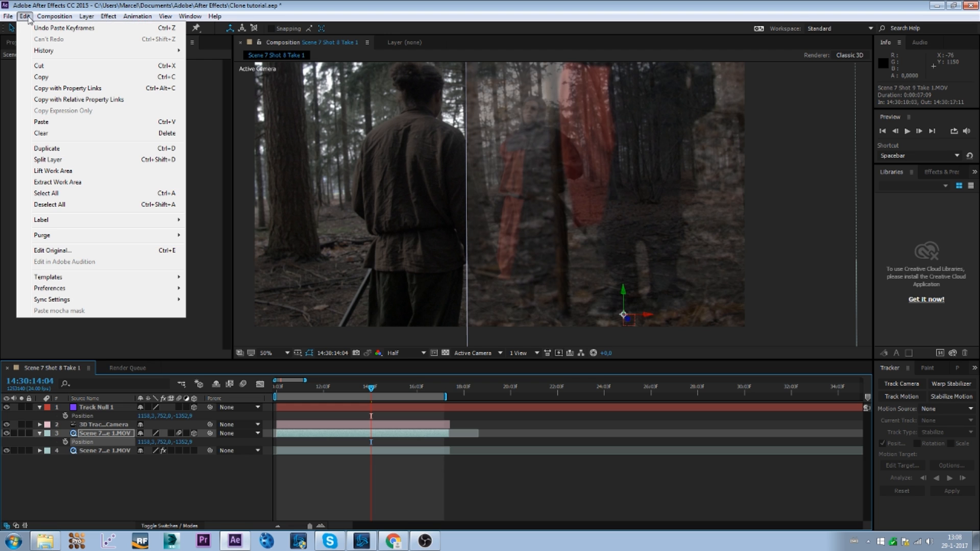
mouse_move(70, 121)
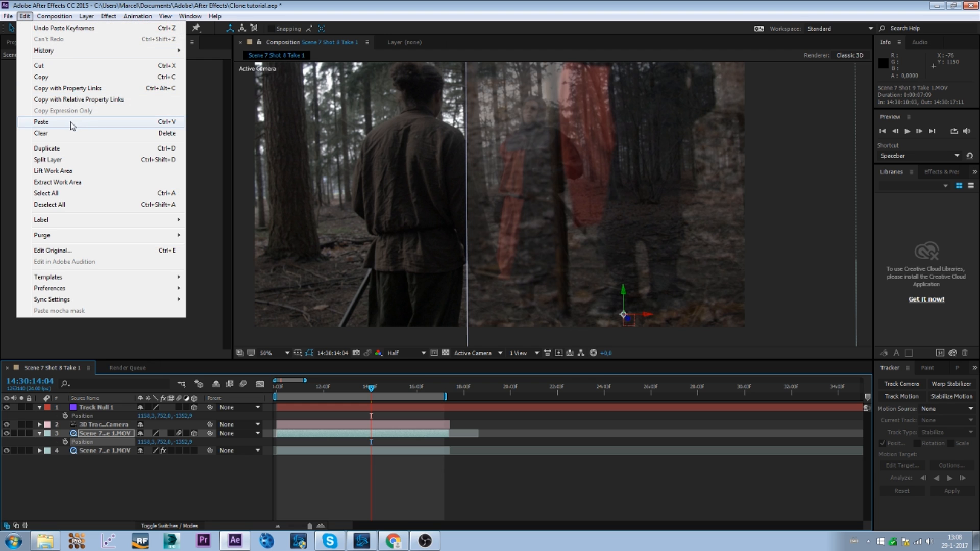
mouse_move(68, 104)
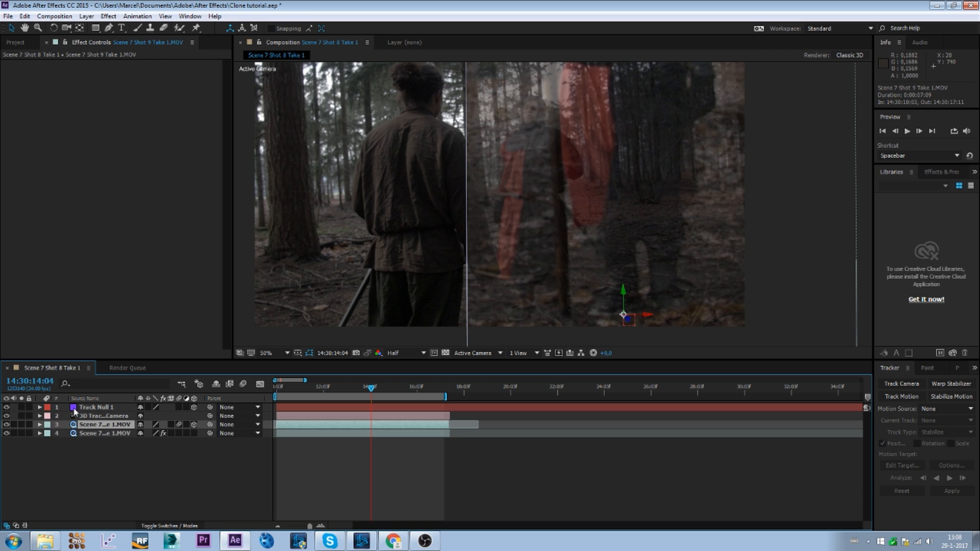
Scale the knight clone down to about 44% and drag it to the right of the original knight.
left_click(96, 408)
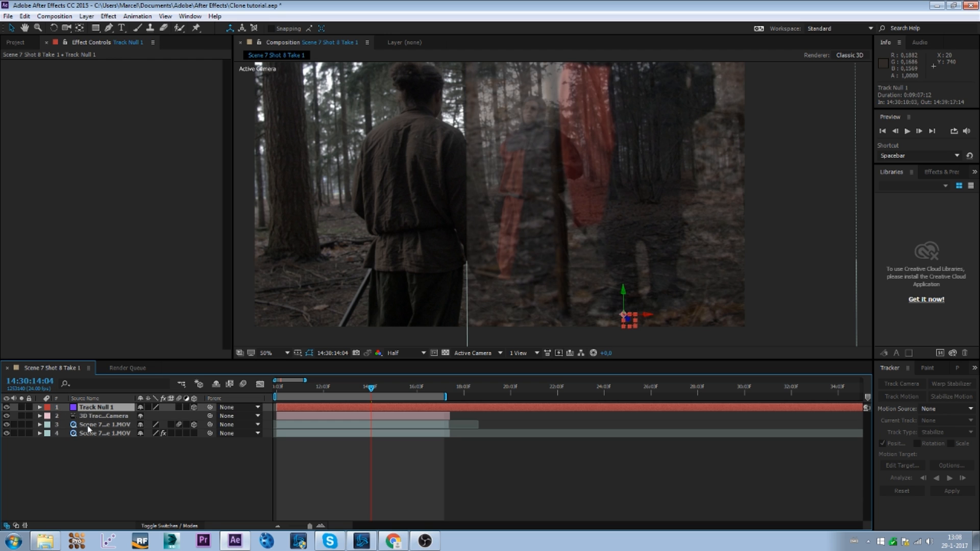
left_click(103, 425)
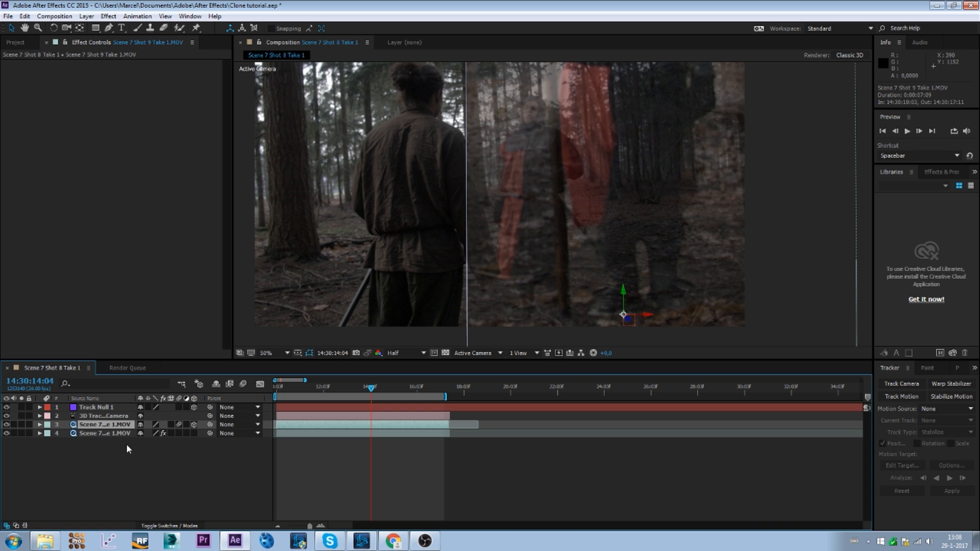
left_click(39, 424)
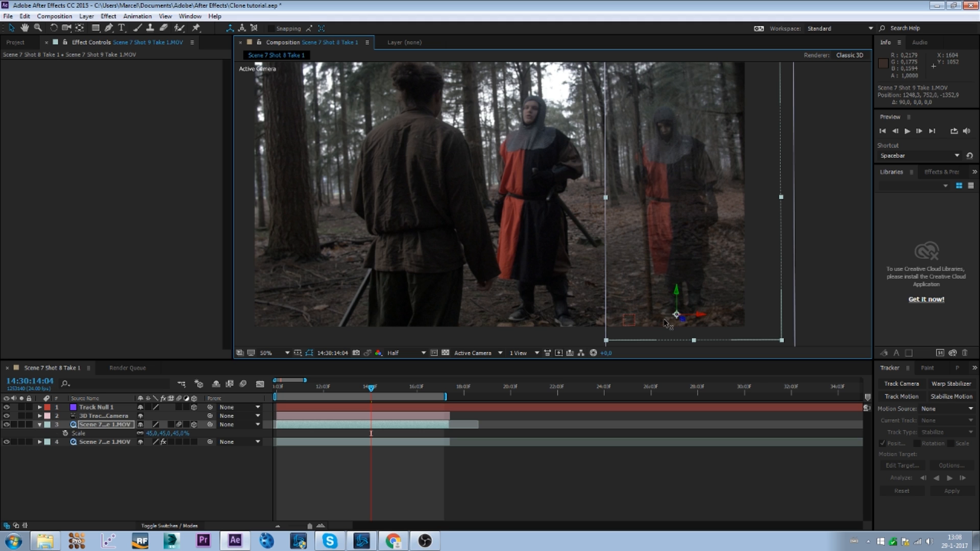
mouse_move(821, 202)
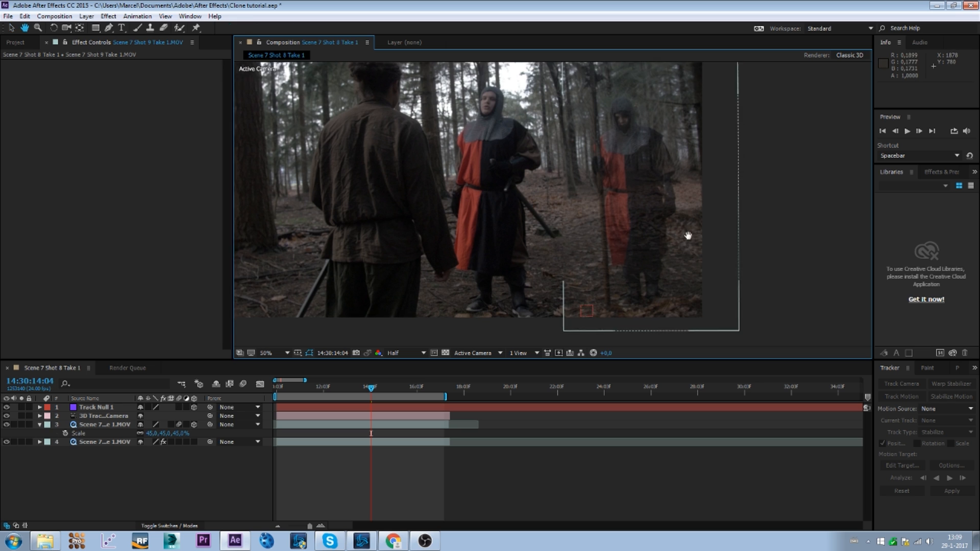
left_click(106, 425)
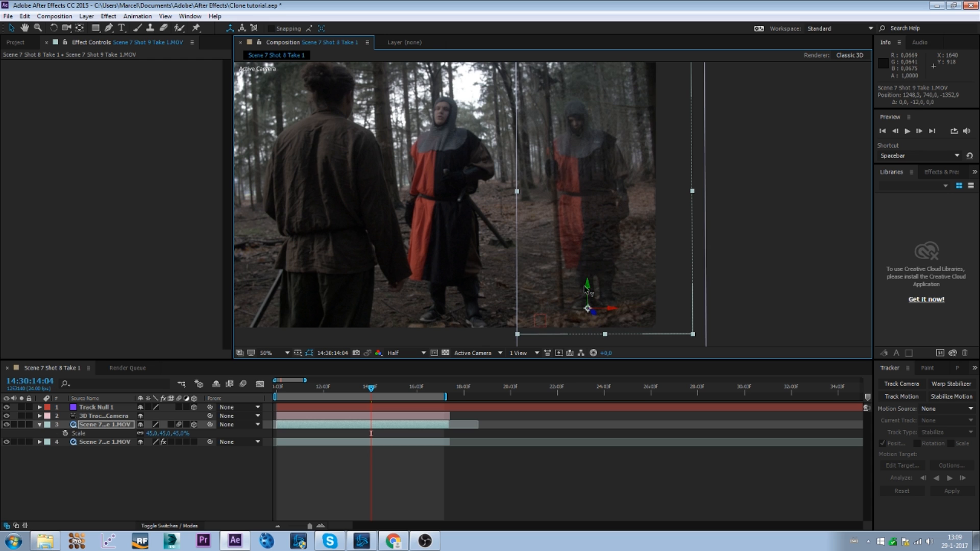
mouse_move(603, 311)
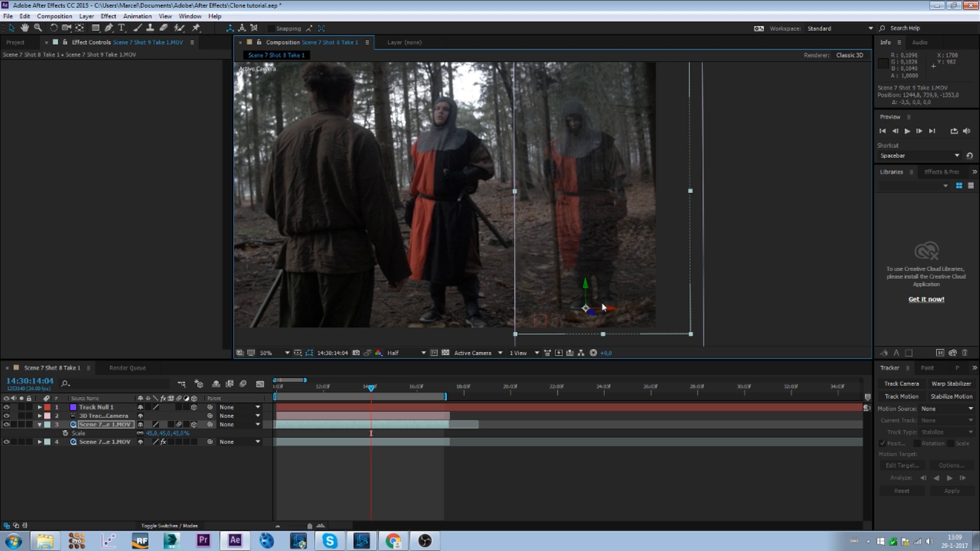
mouse_move(478, 252)
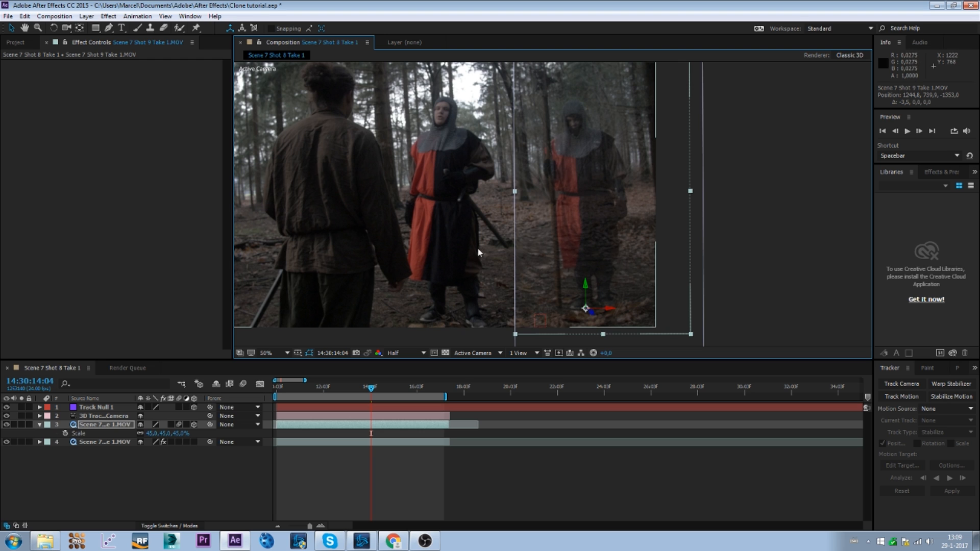
mouse_move(592, 82)
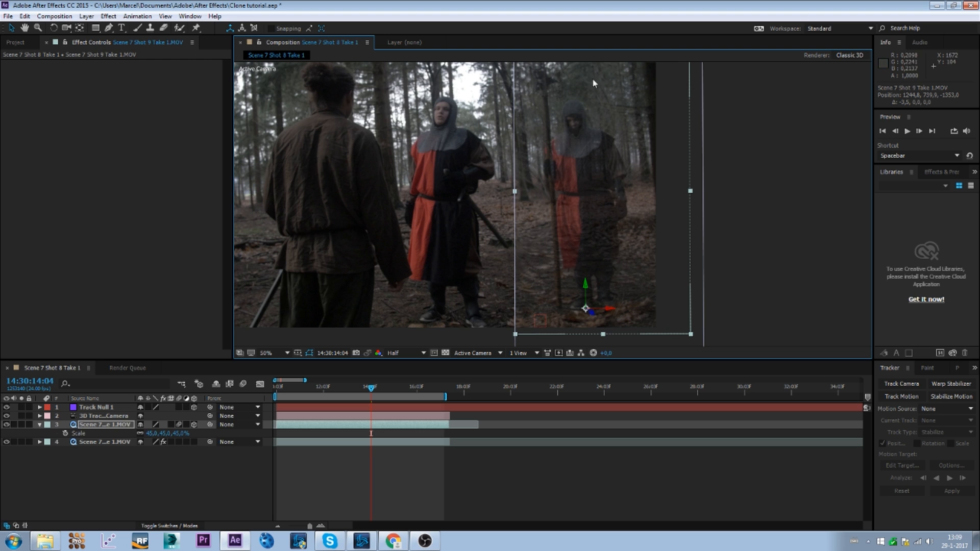
mouse_move(617, 122)
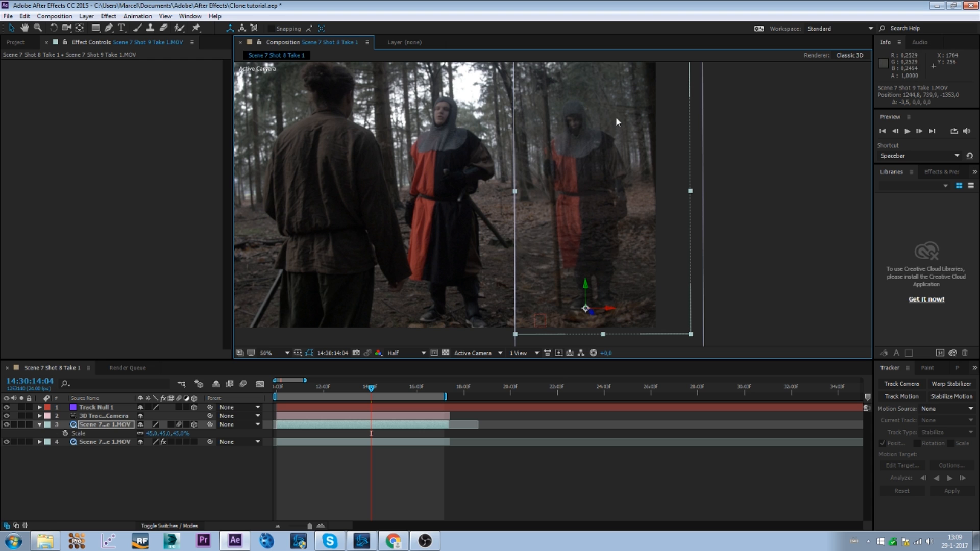
mouse_move(369, 174)
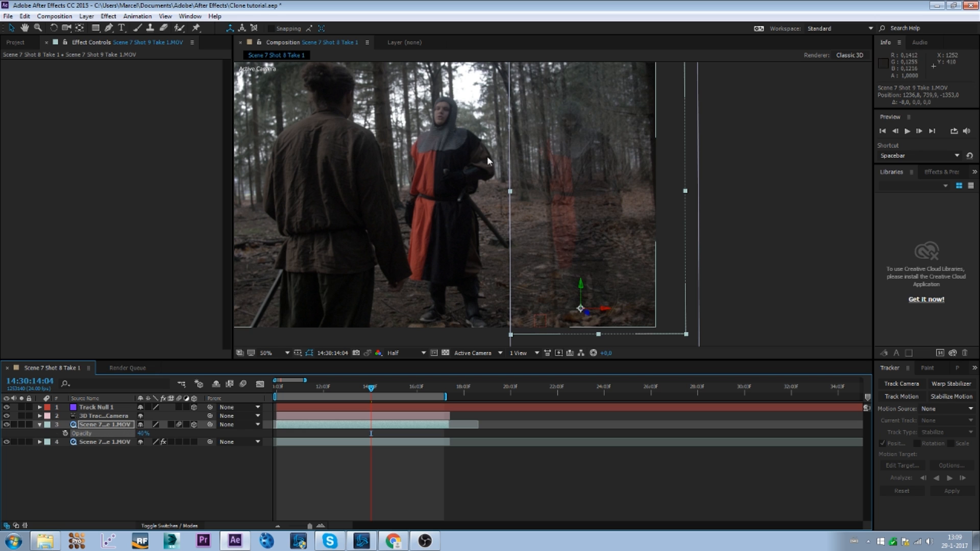
mouse_move(581, 298)
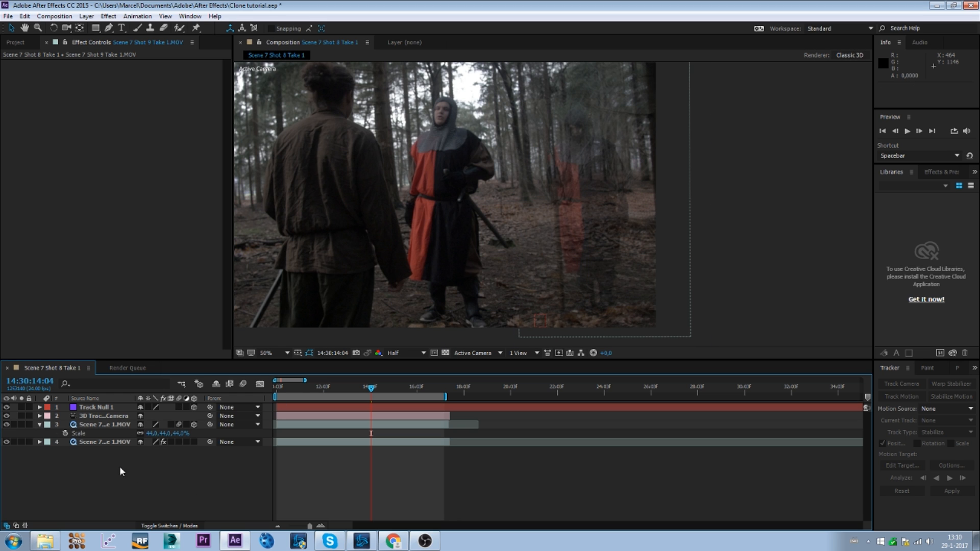
Scrub Opacity to align the clone, restore it to 100% and apply the mask feather.
left_click(105, 424)
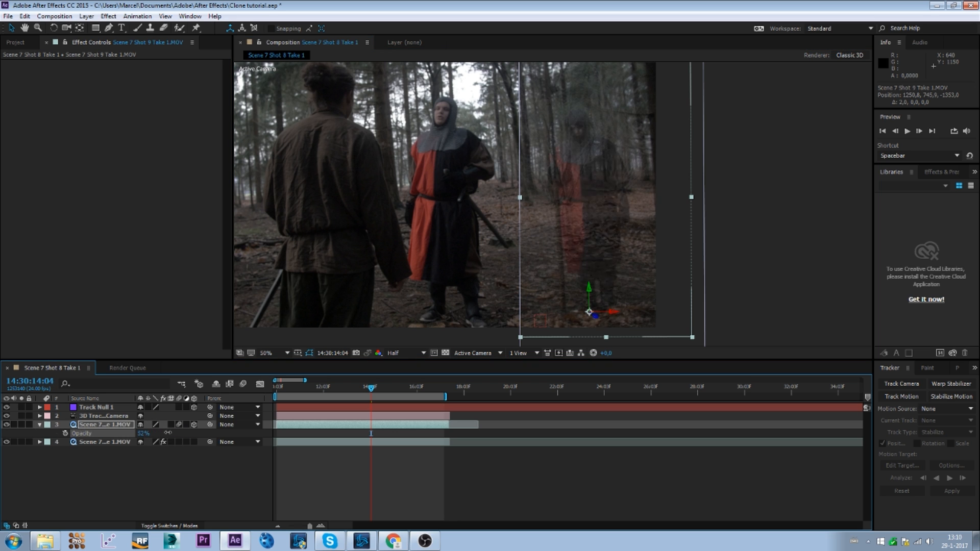
left_click(39, 424)
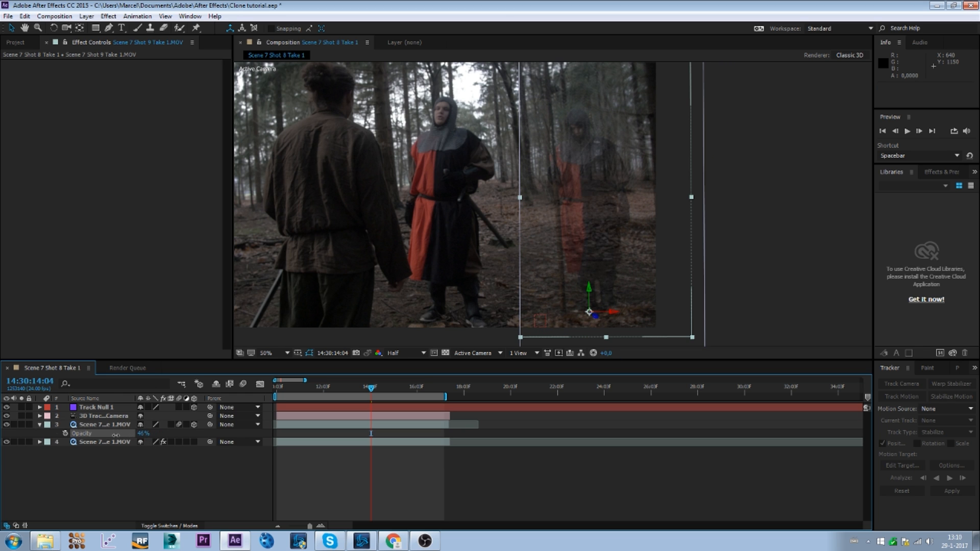
left_click(104, 425)
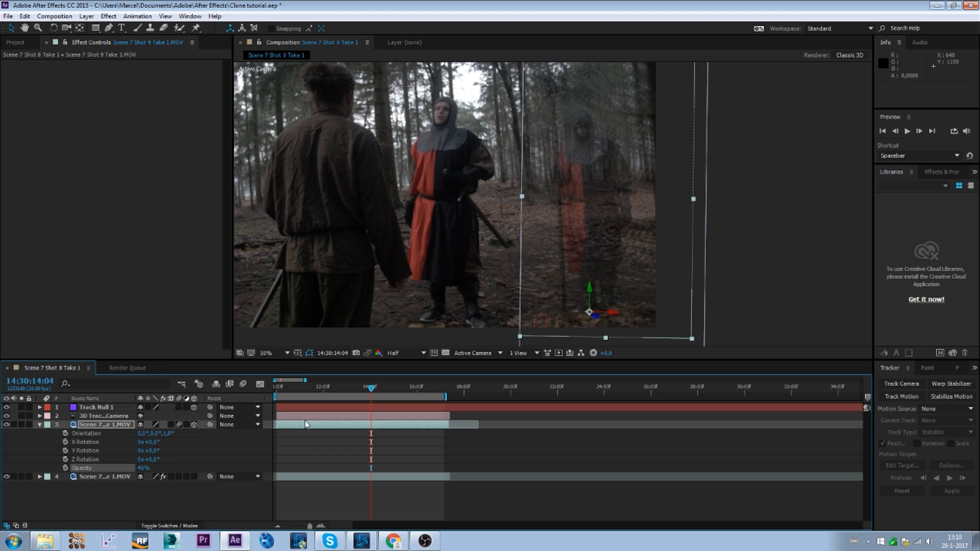
mouse_move(594, 306)
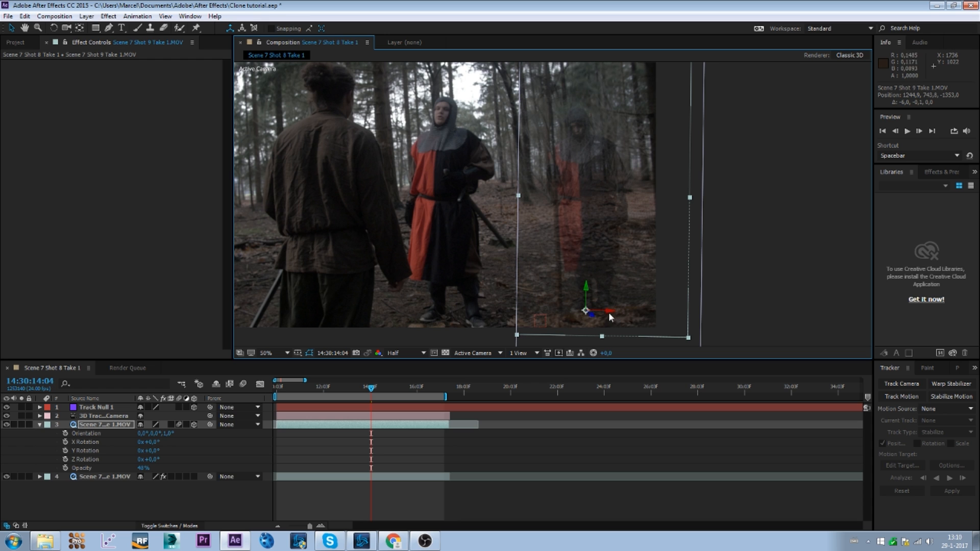
mouse_move(139, 471)
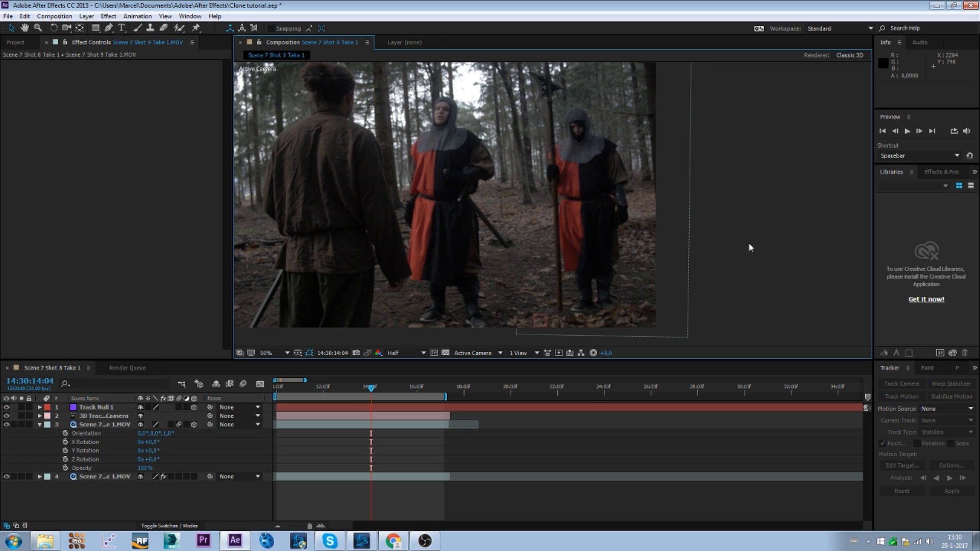
mouse_move(521, 101)
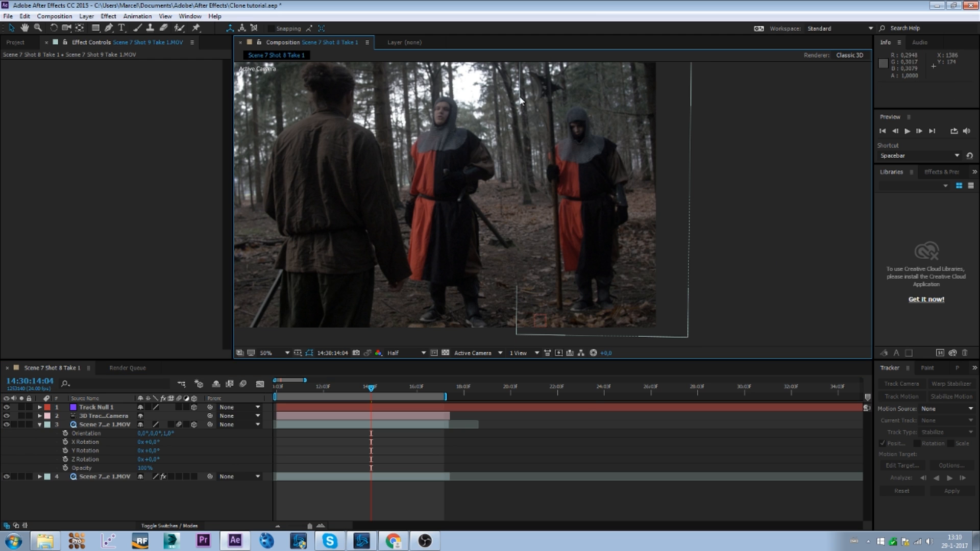
mouse_move(523, 164)
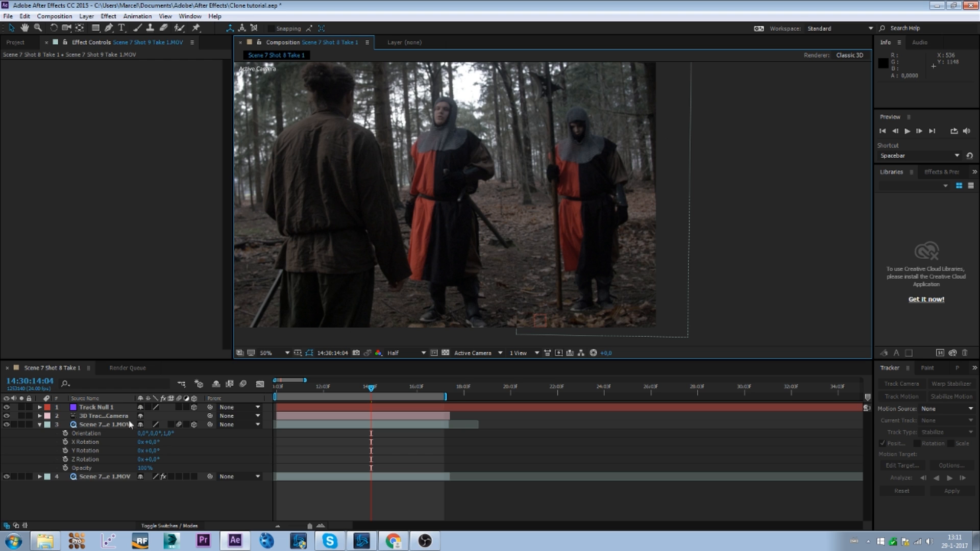
left_click(104, 425)
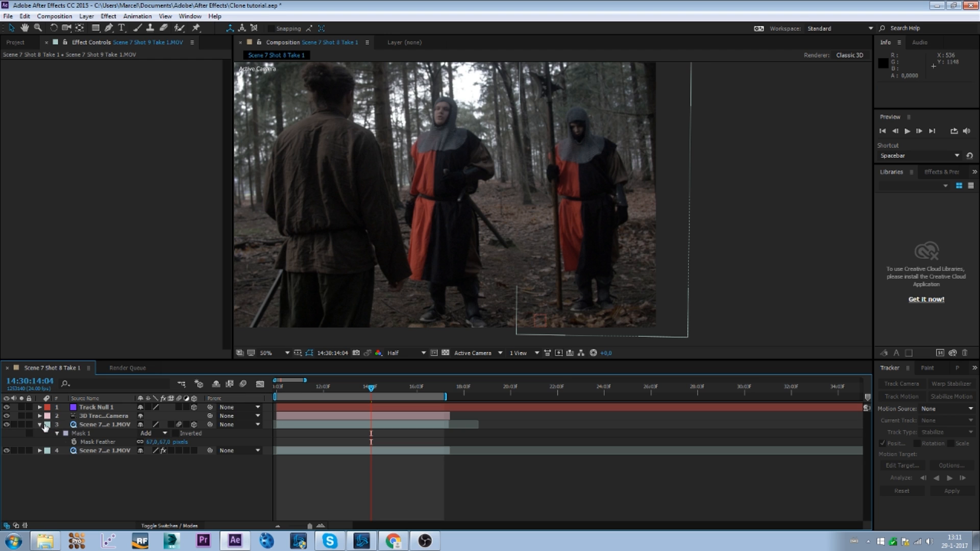
Preview the two-knight composite from the first frame at Full resolution, then stop playback.
left_click(39, 425)
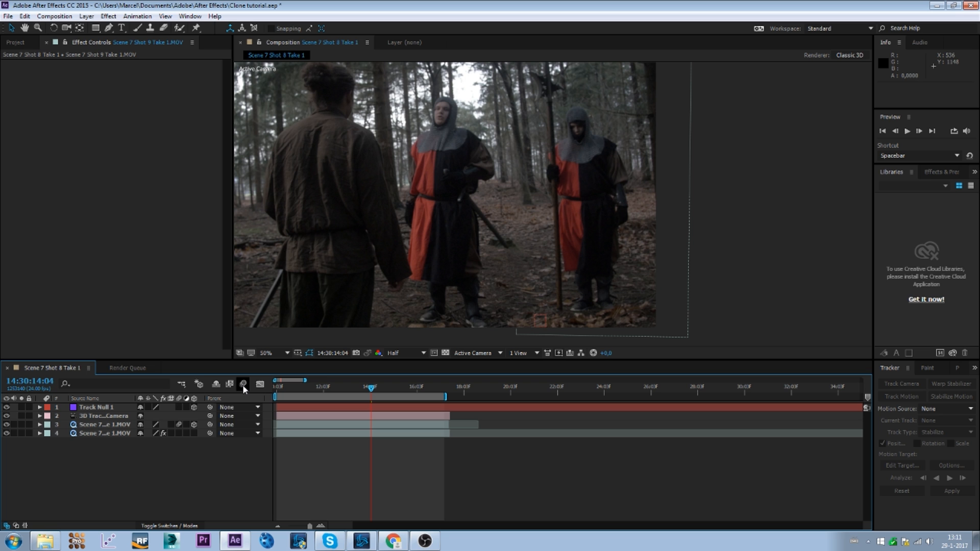
mouse_move(368, 386)
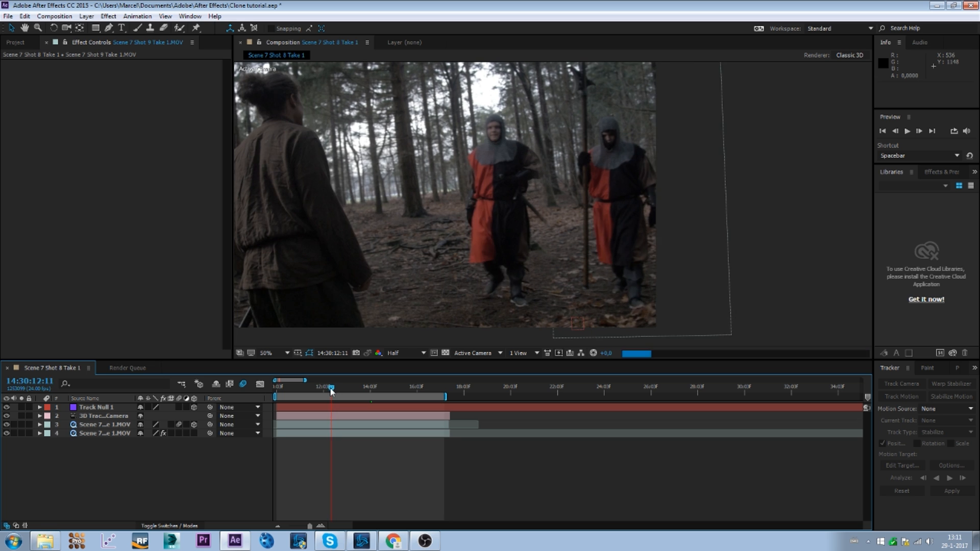
left_click(322, 390)
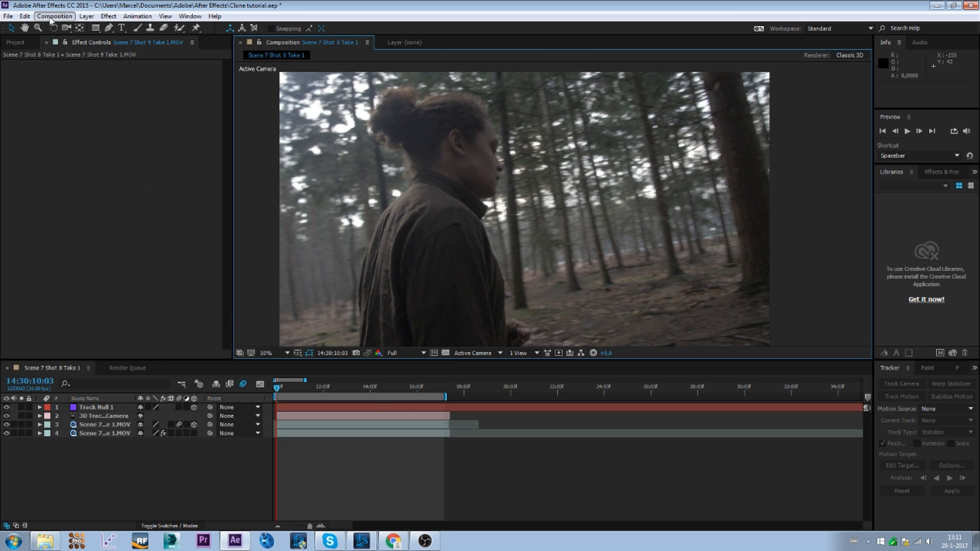
key("space")
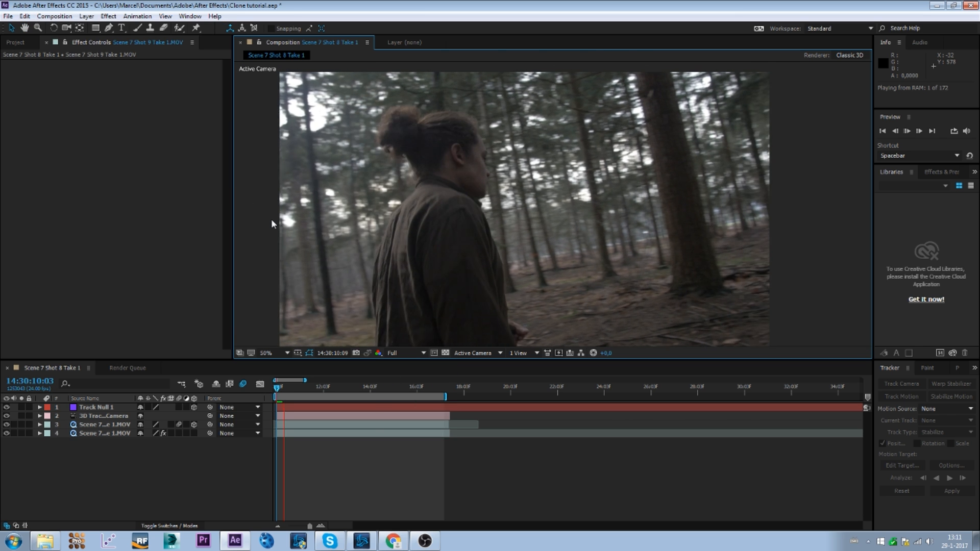
key("space")
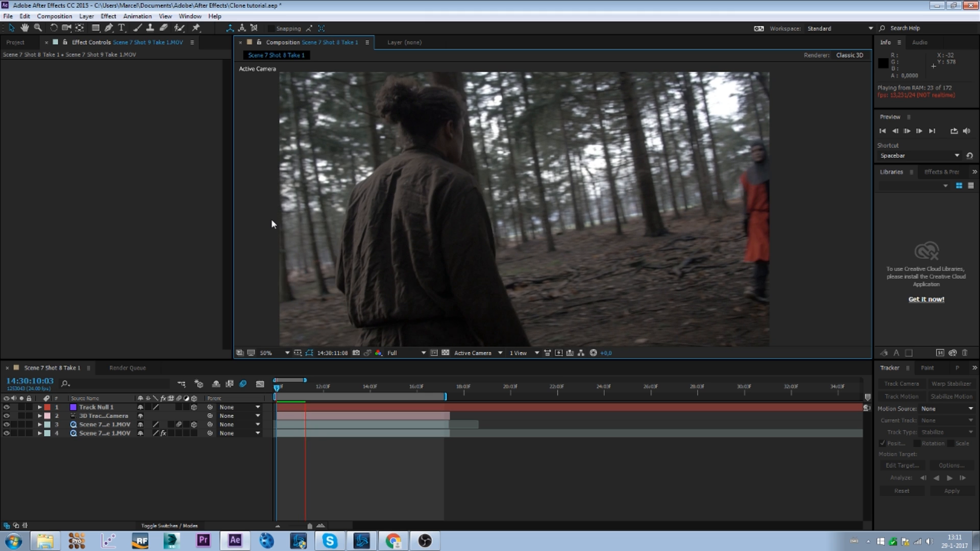
key("space")
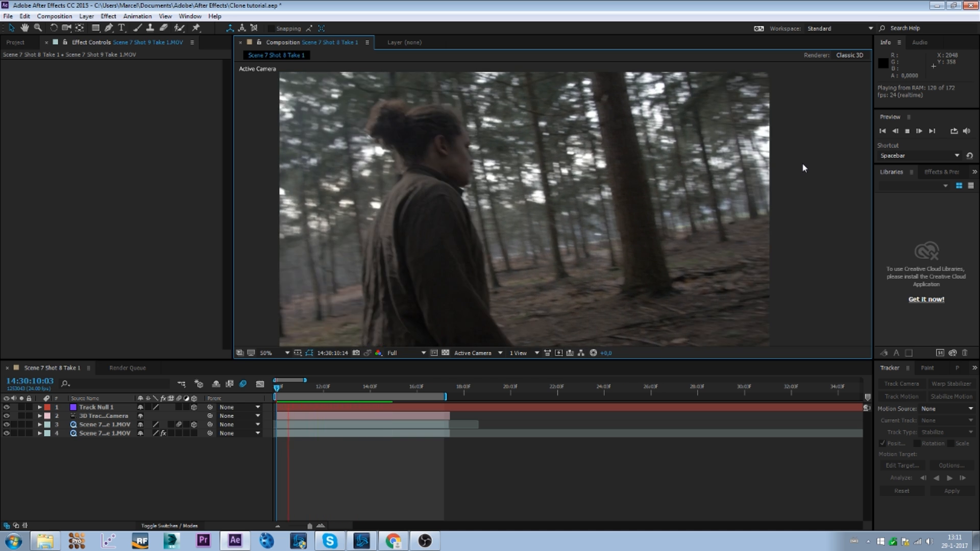
left_click(353, 380)
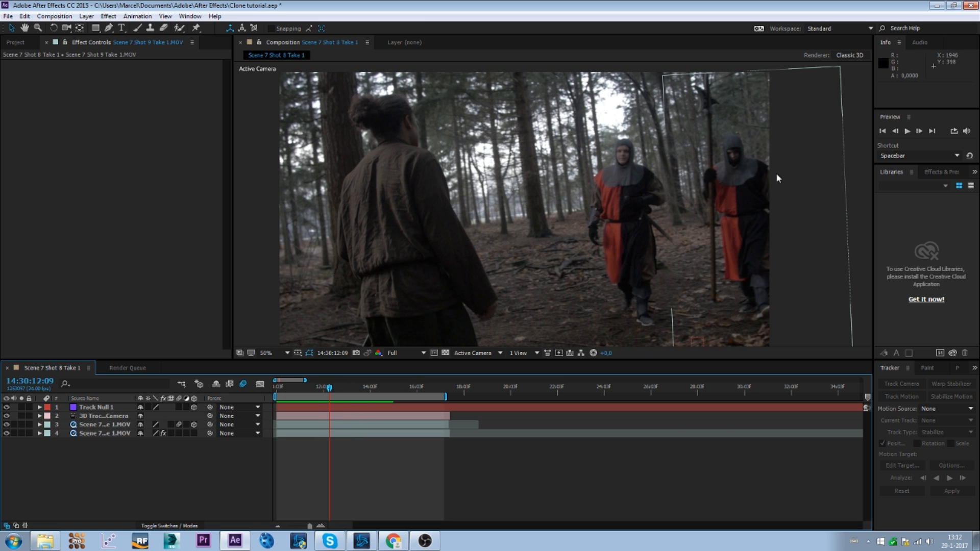
left_click(106, 425)
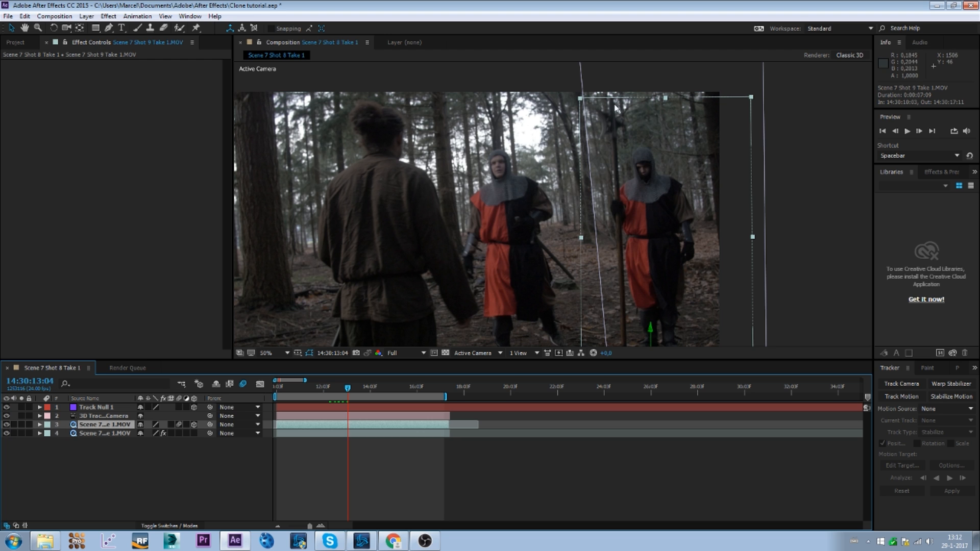
mouse_move(750, 104)
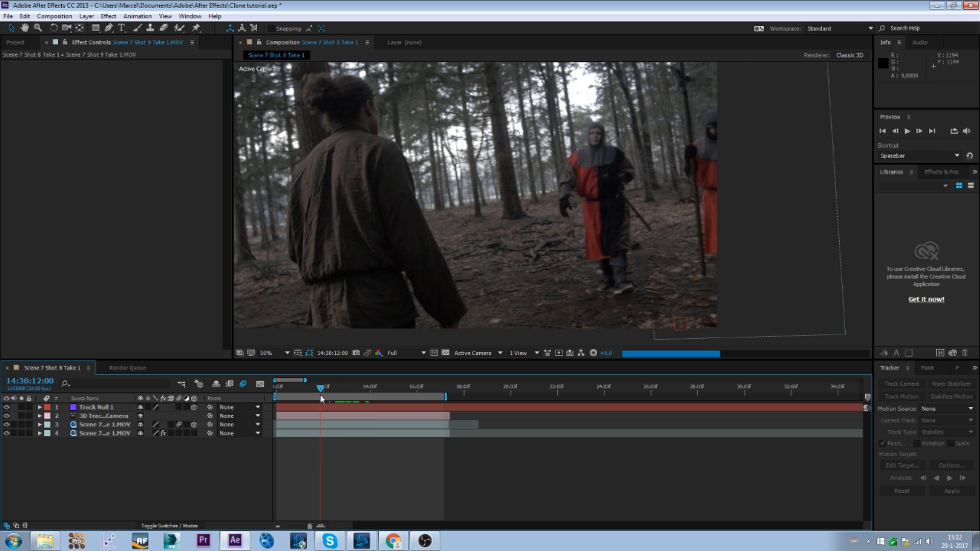
Preview the composite again, stop it, and bring up the CLONING TUTORIAL folder of example videos.
left_click(54, 16)
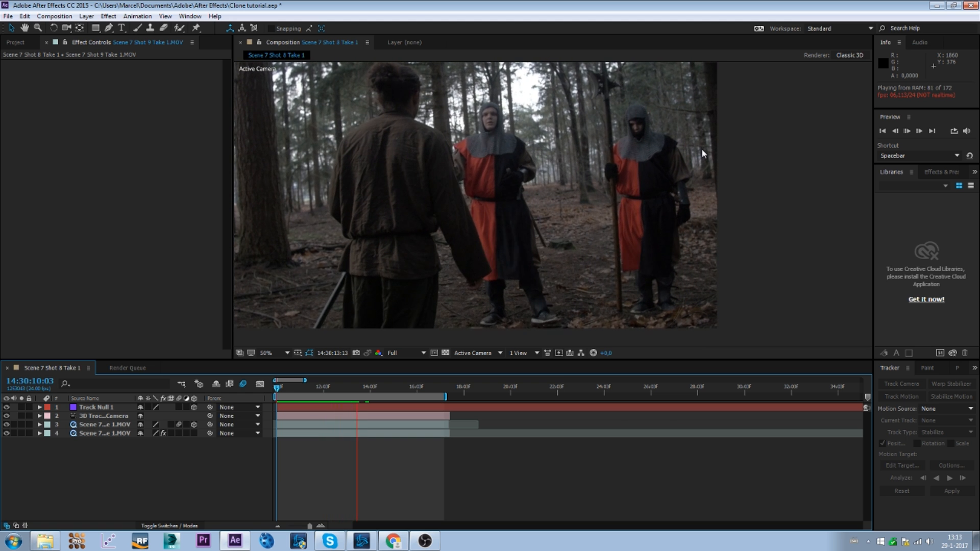
key("space")
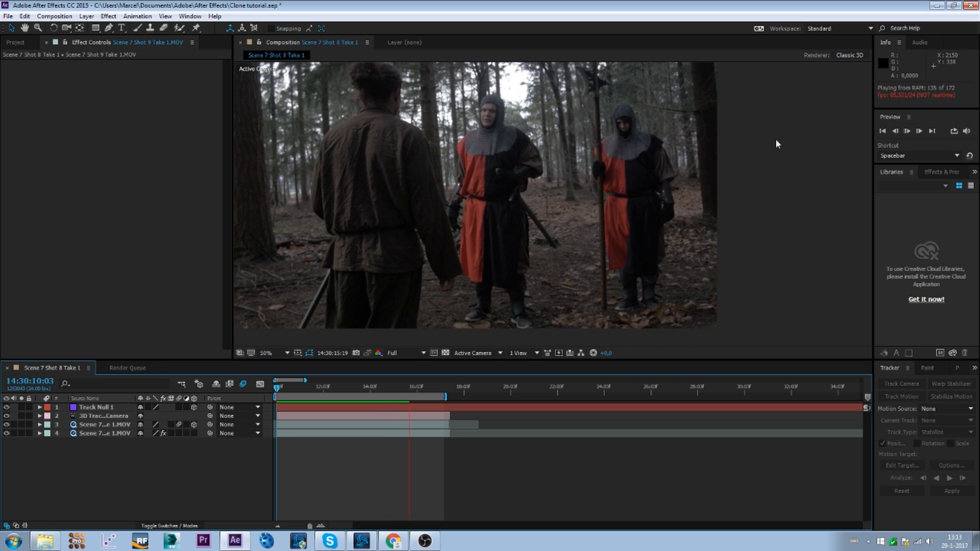
left_click(906, 132)
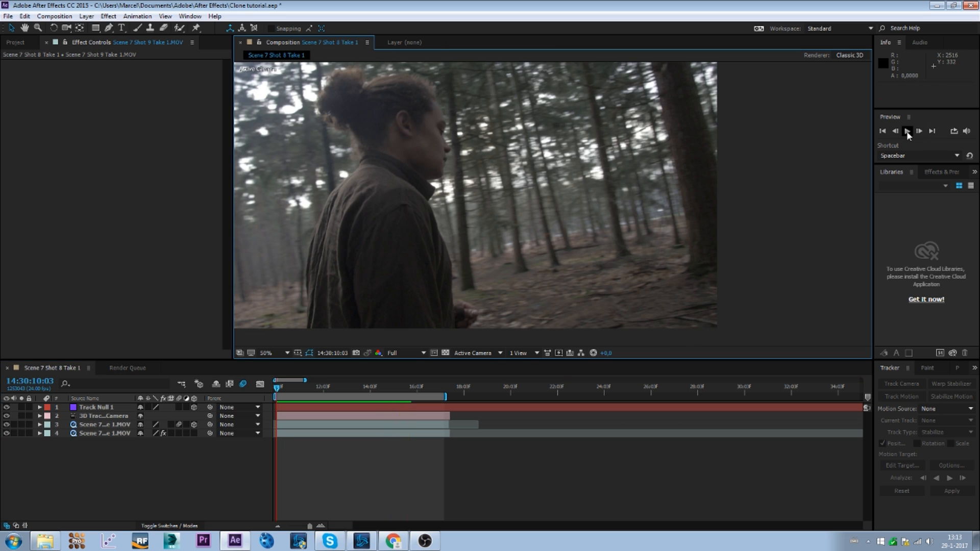
left_click(907, 130)
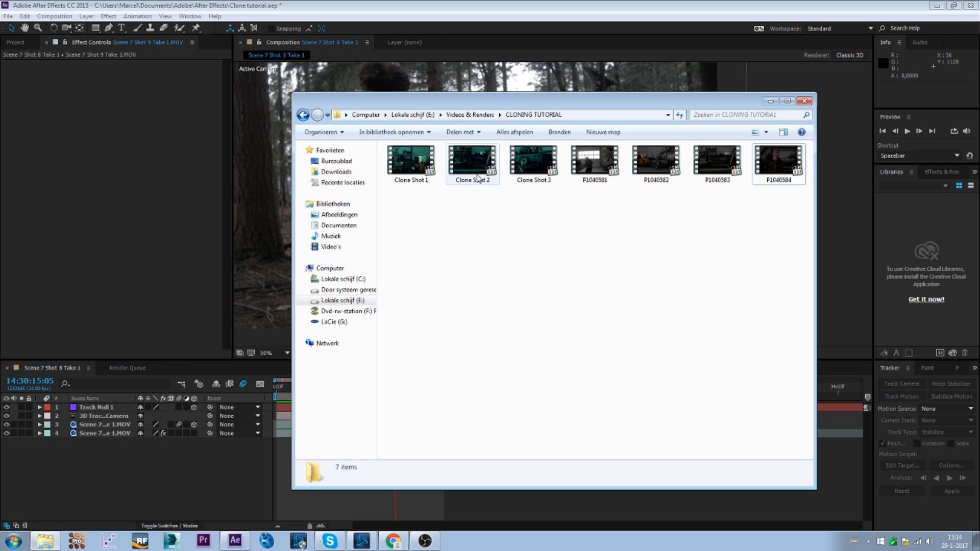
double_click(472, 160)
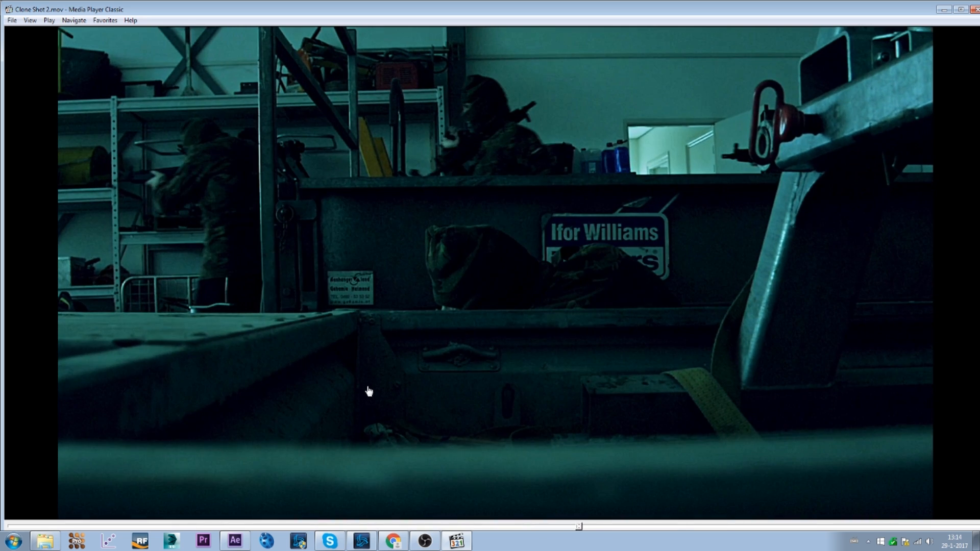
mouse_move(307, 189)
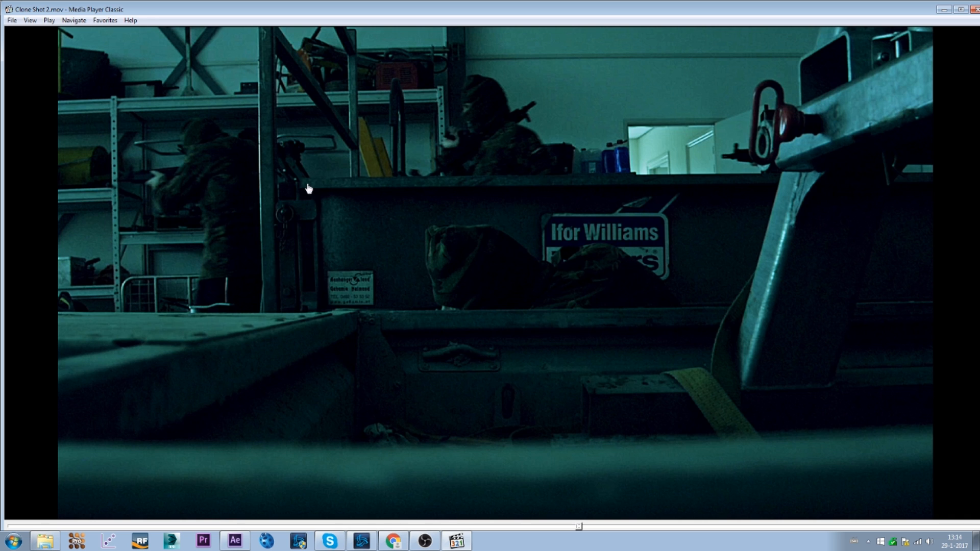
mouse_move(586, 133)
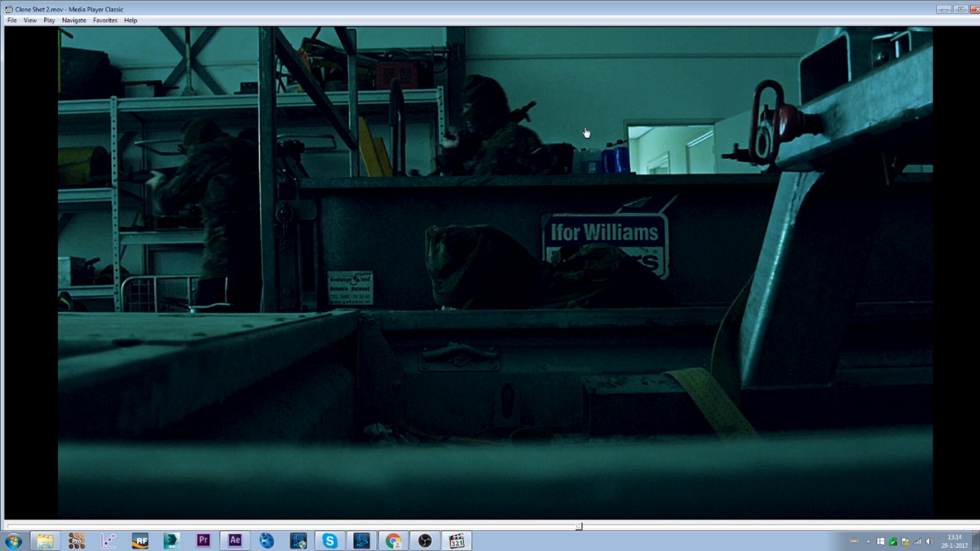
mouse_move(120, 164)
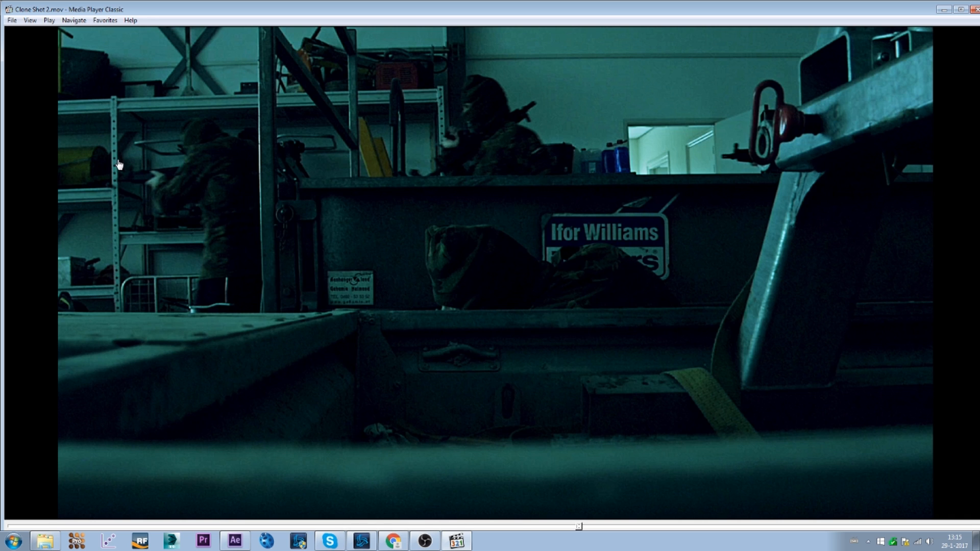
mouse_move(263, 299)
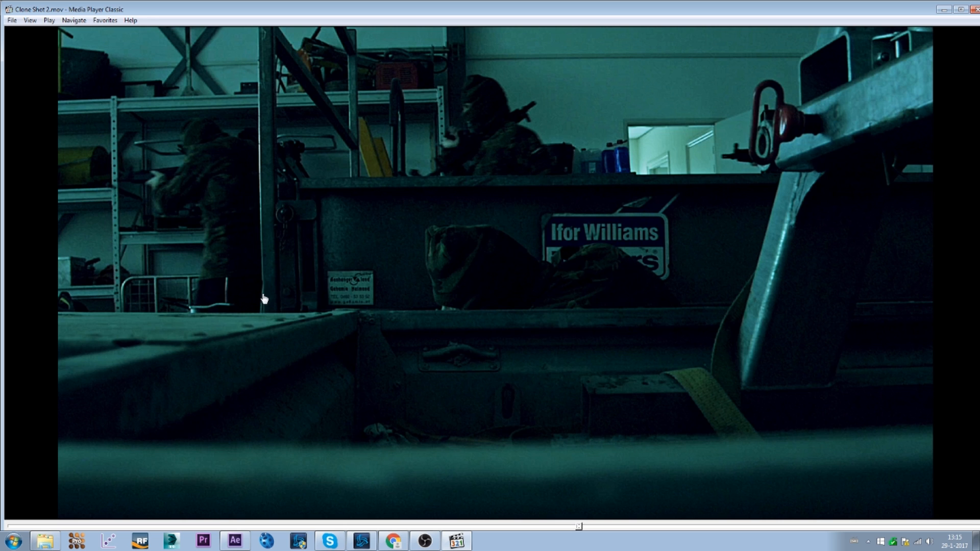
mouse_move(481, 224)
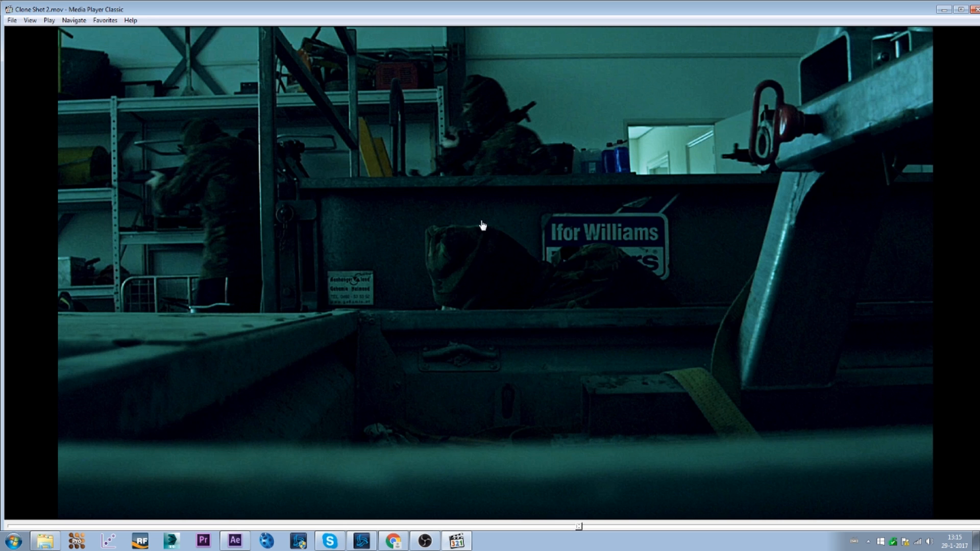
mouse_move(442, 243)
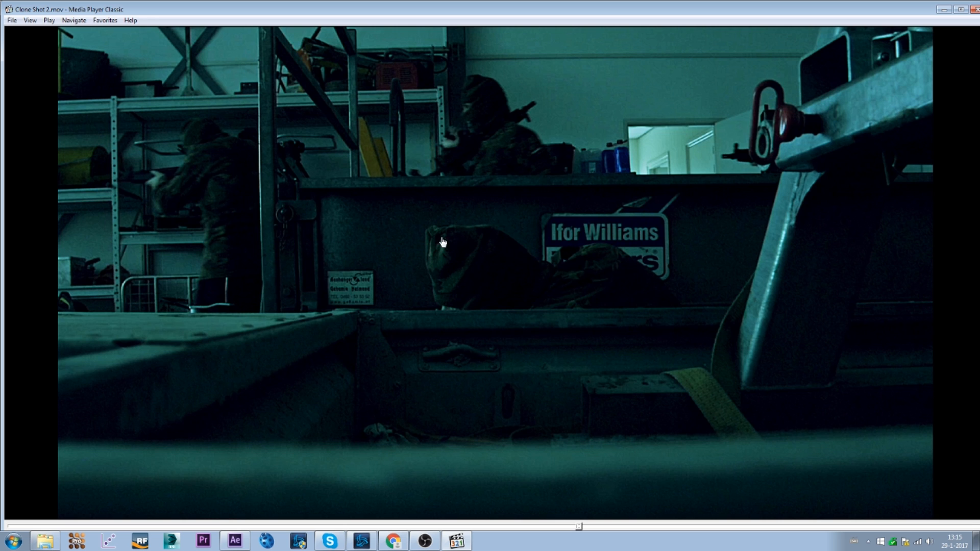
mouse_move(445, 160)
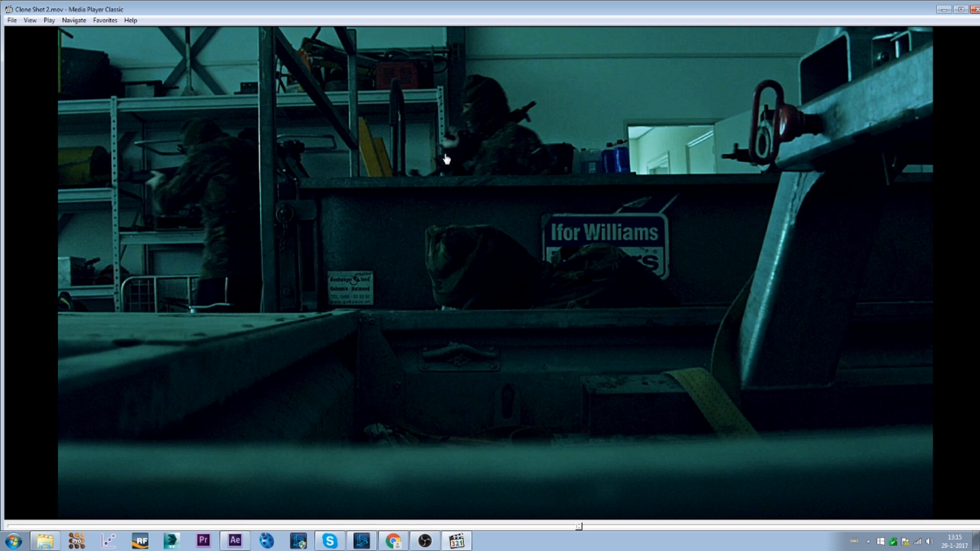
mouse_move(484, 172)
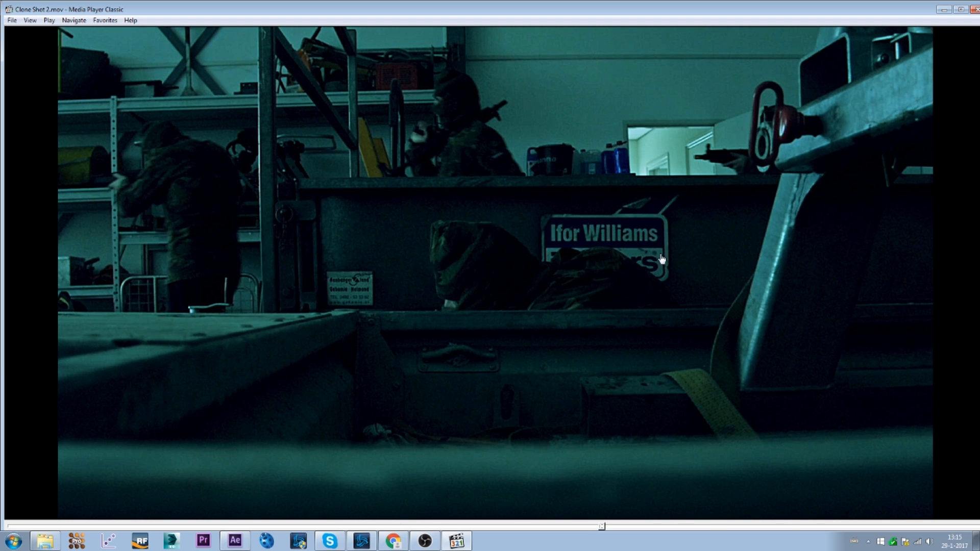
mouse_move(858, 260)
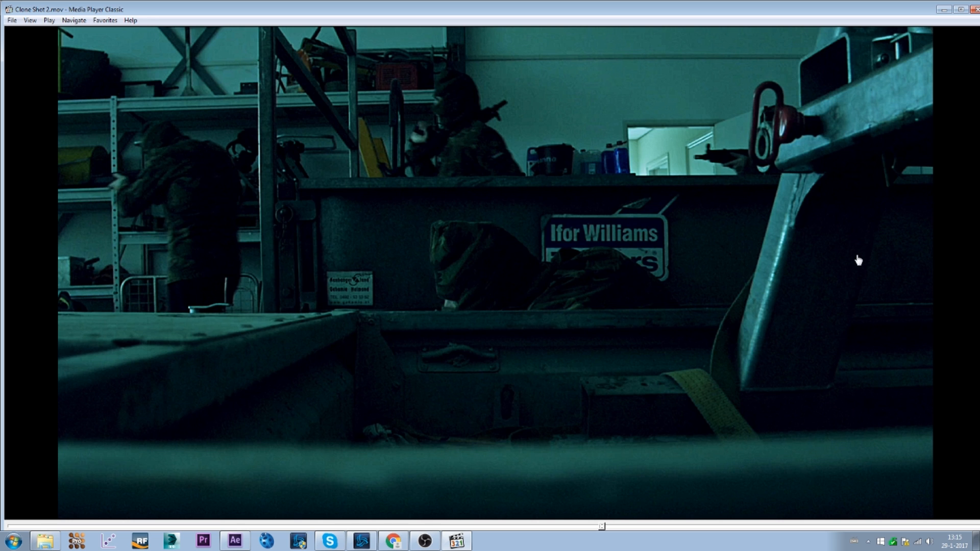
mouse_move(166, 182)
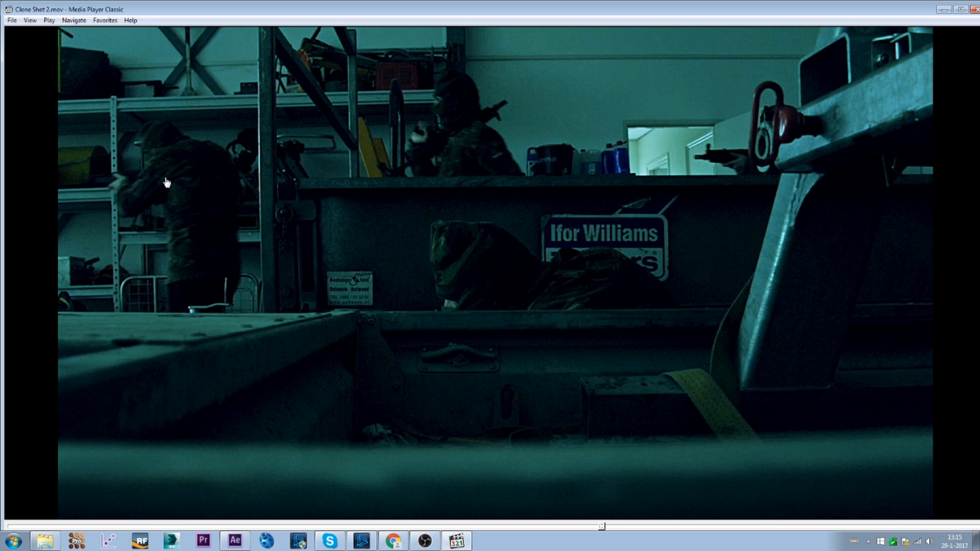
mouse_move(80, 174)
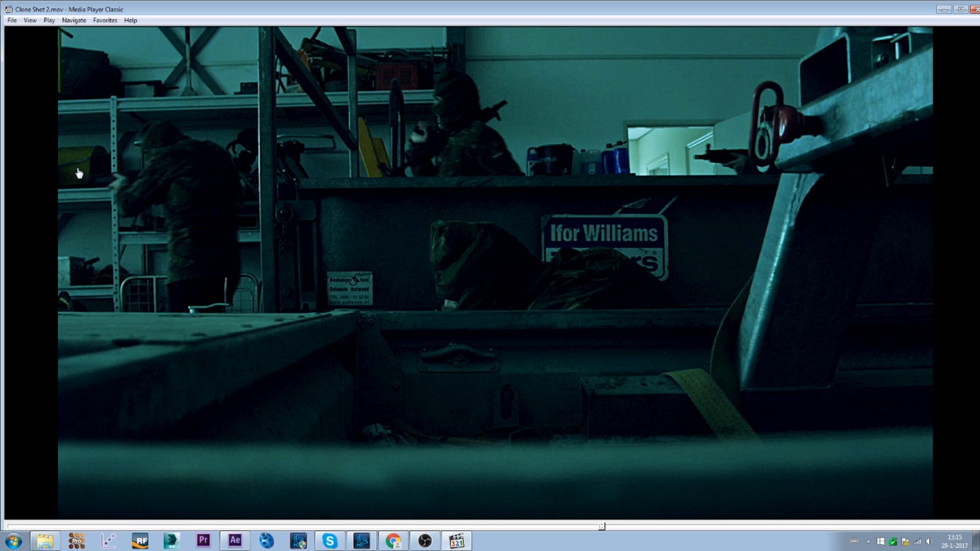
mouse_move(439, 313)
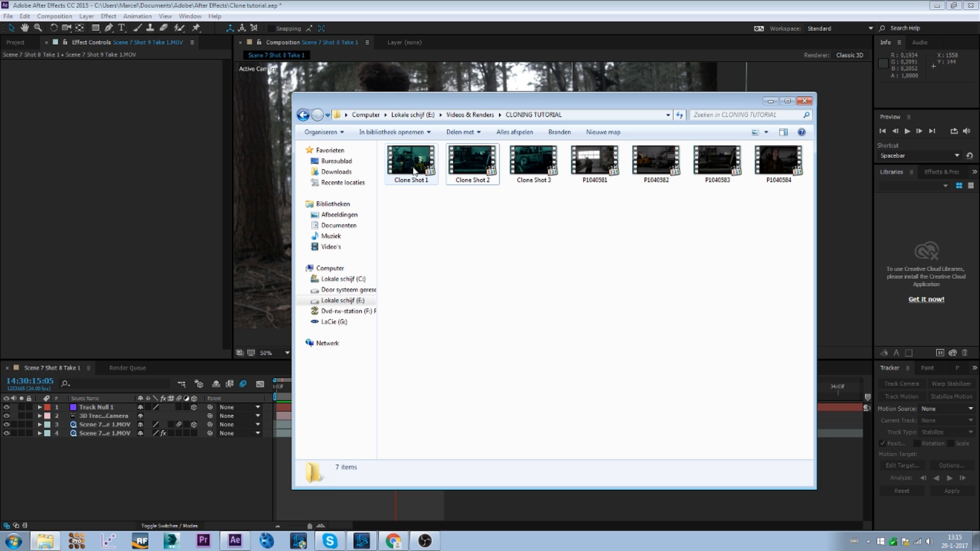
Play the Clone Shot 3 example video in Media Player Classic.
double_click(410, 160)
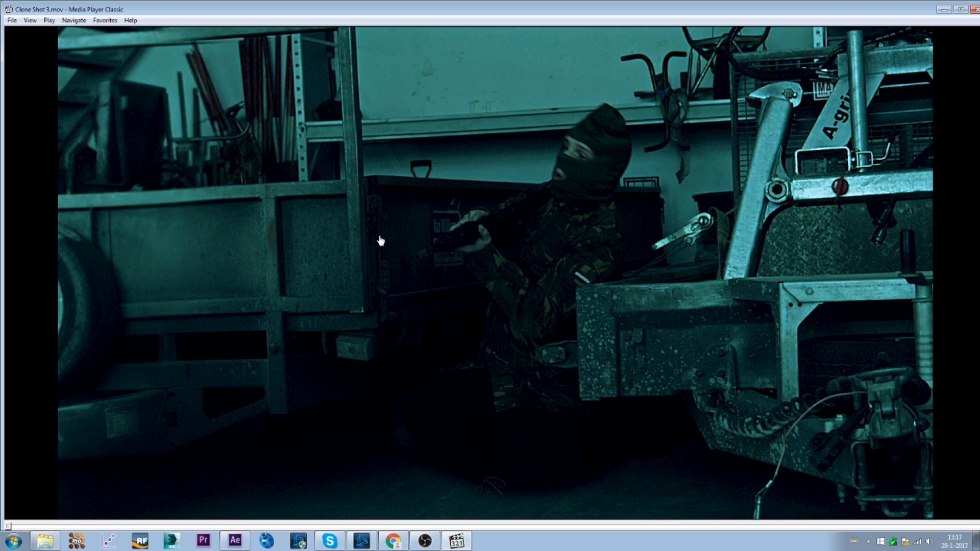
mouse_move(552, 260)
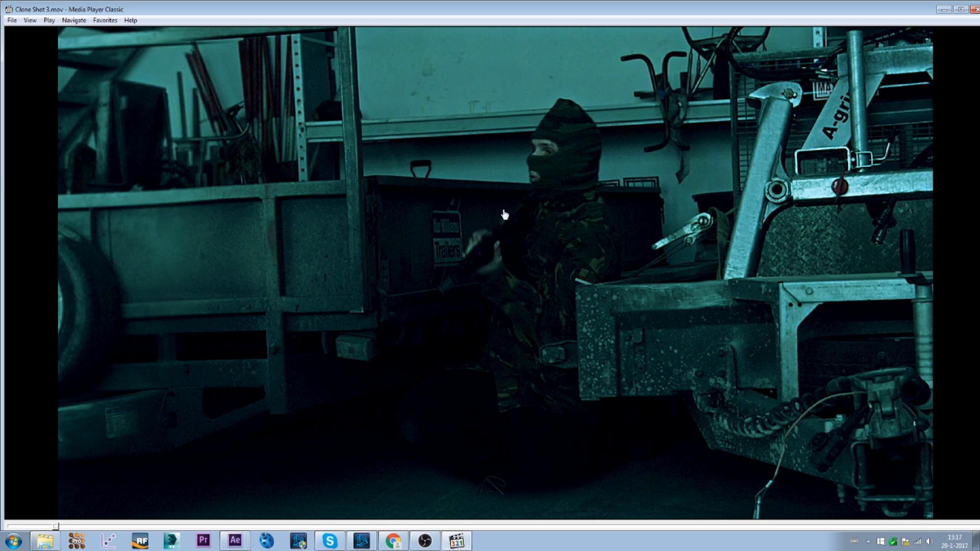
mouse_move(369, 389)
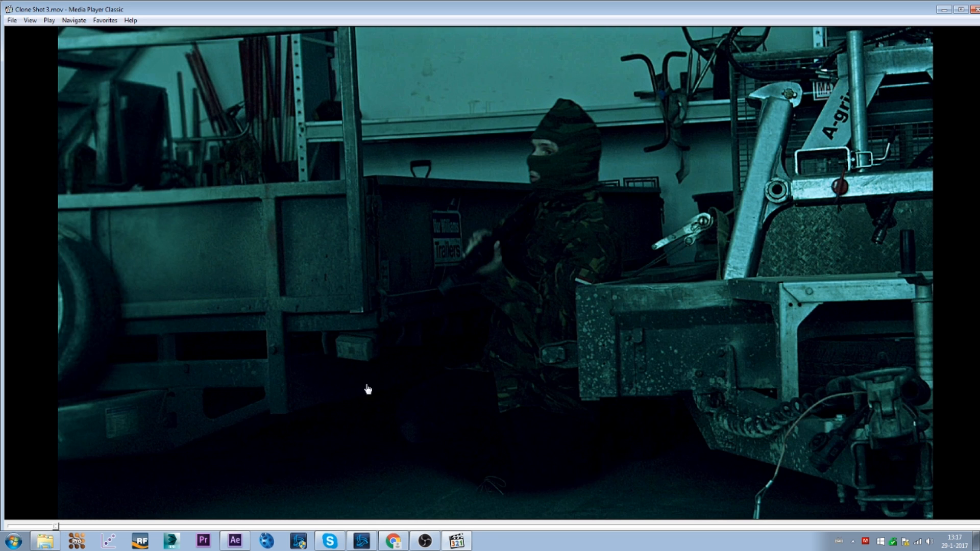
left_click(234, 541)
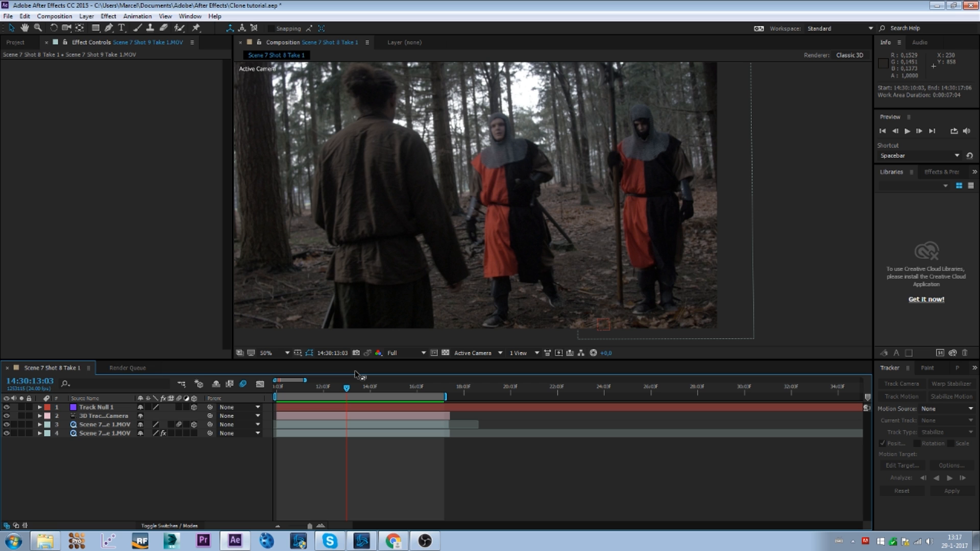
mouse_move(359, 372)
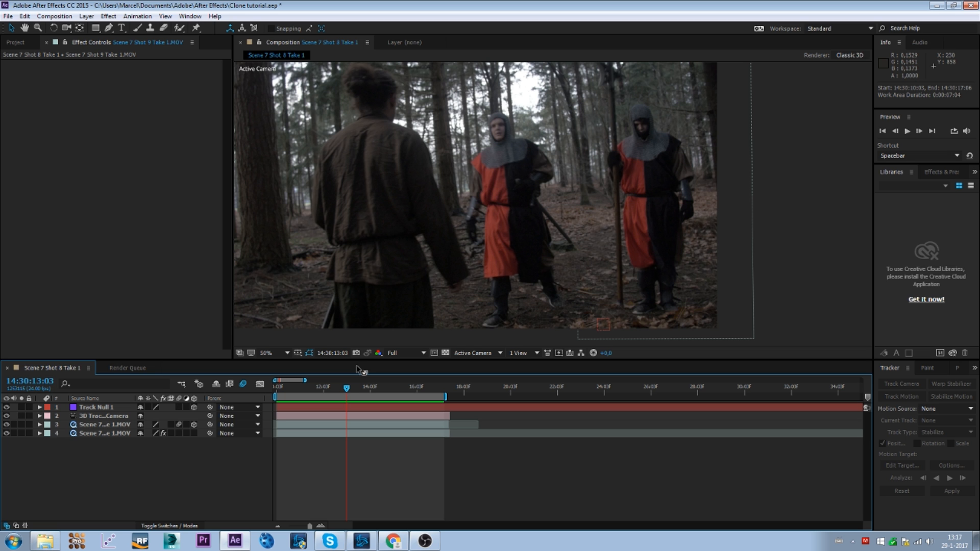